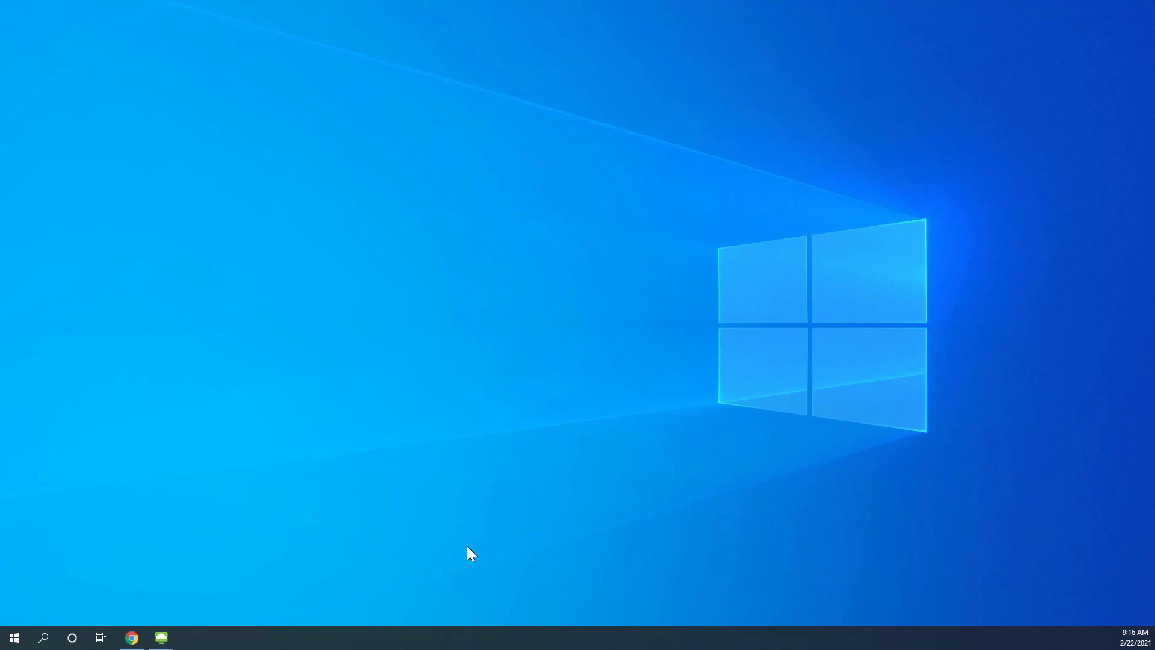
{"action": "mouse_move", "coordinate": [462, 532]}
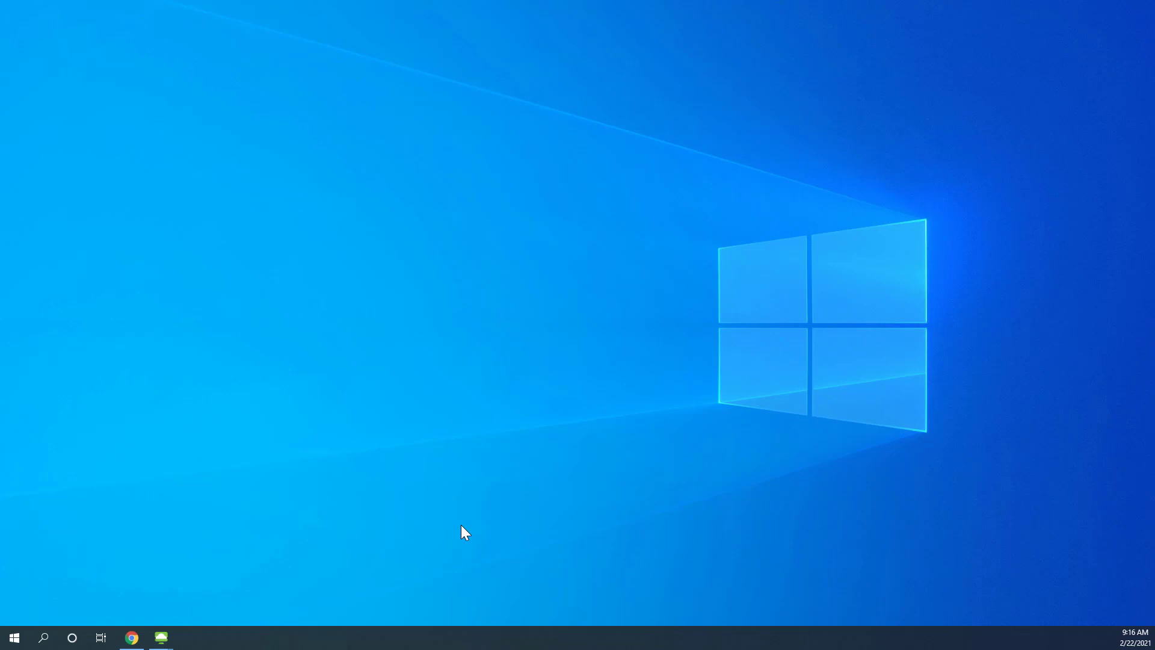
{"action": "mouse_move", "coordinate": [392, 554]}
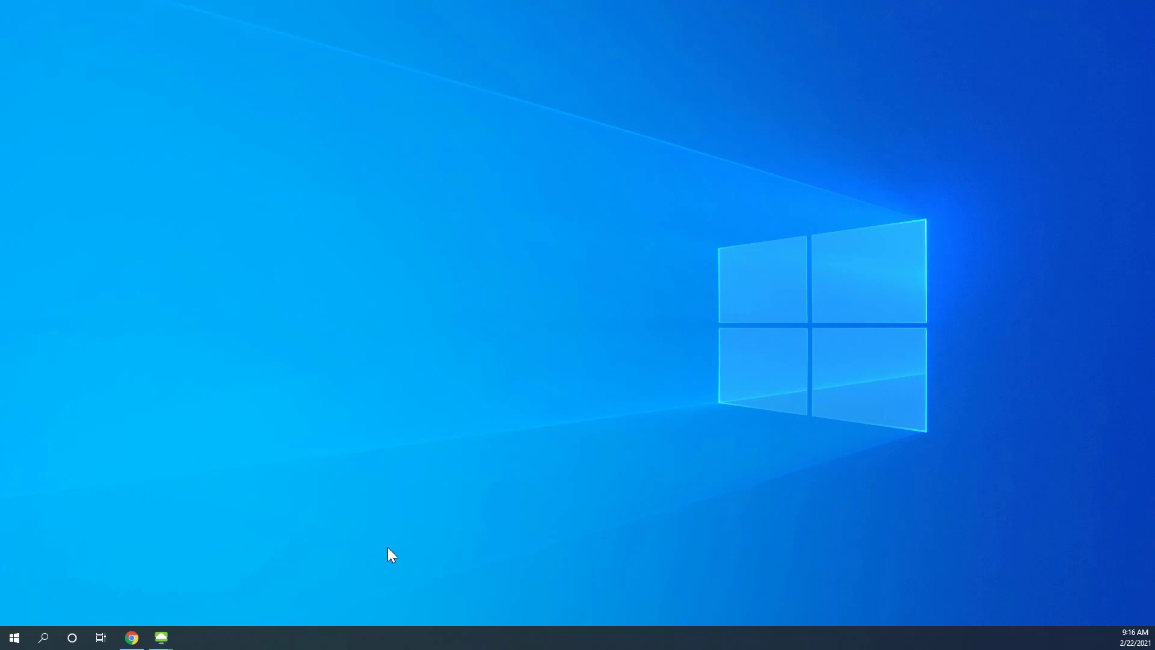
{"action": "mouse_move", "coordinate": [160, 638]}
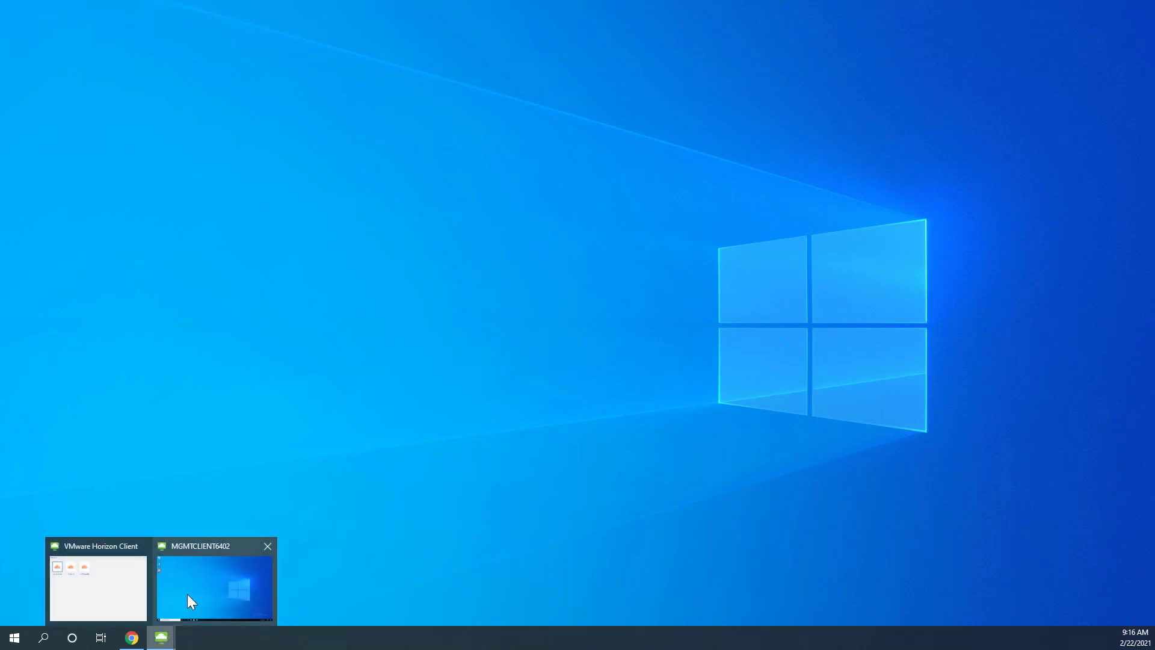
Switch to the MGMTCLIENT6402 remote session and launch the VDI ToolKit Management Console.
{"action": "left_click", "coordinate": [215, 586]}
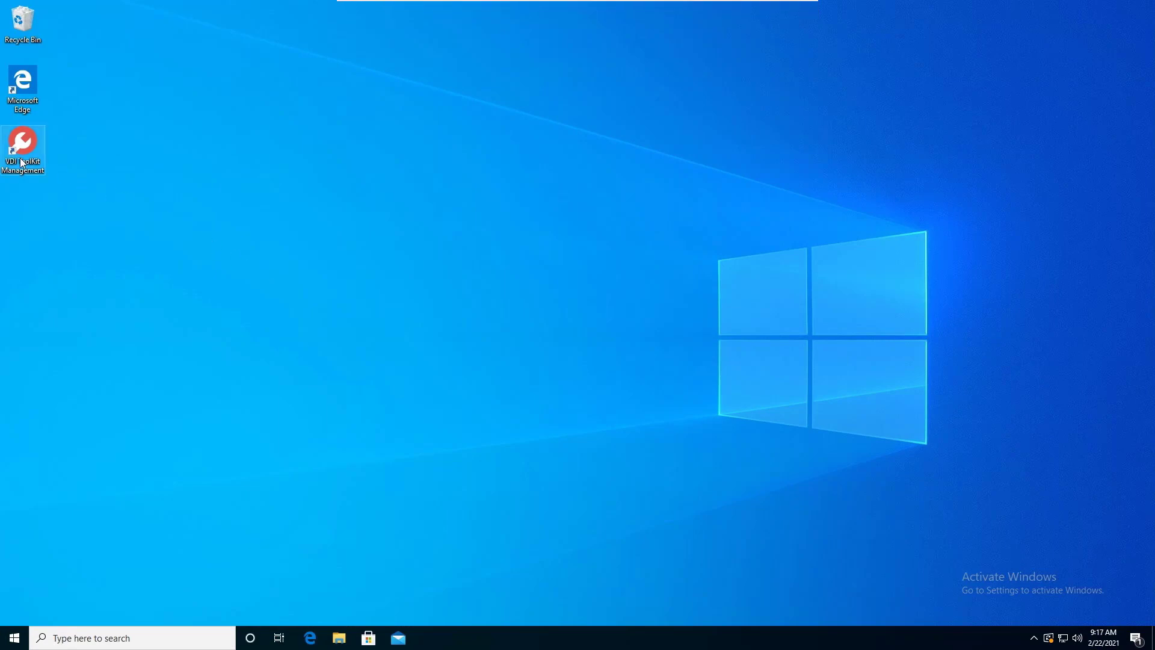
{"action": "double_click", "coordinate": [22, 143]}
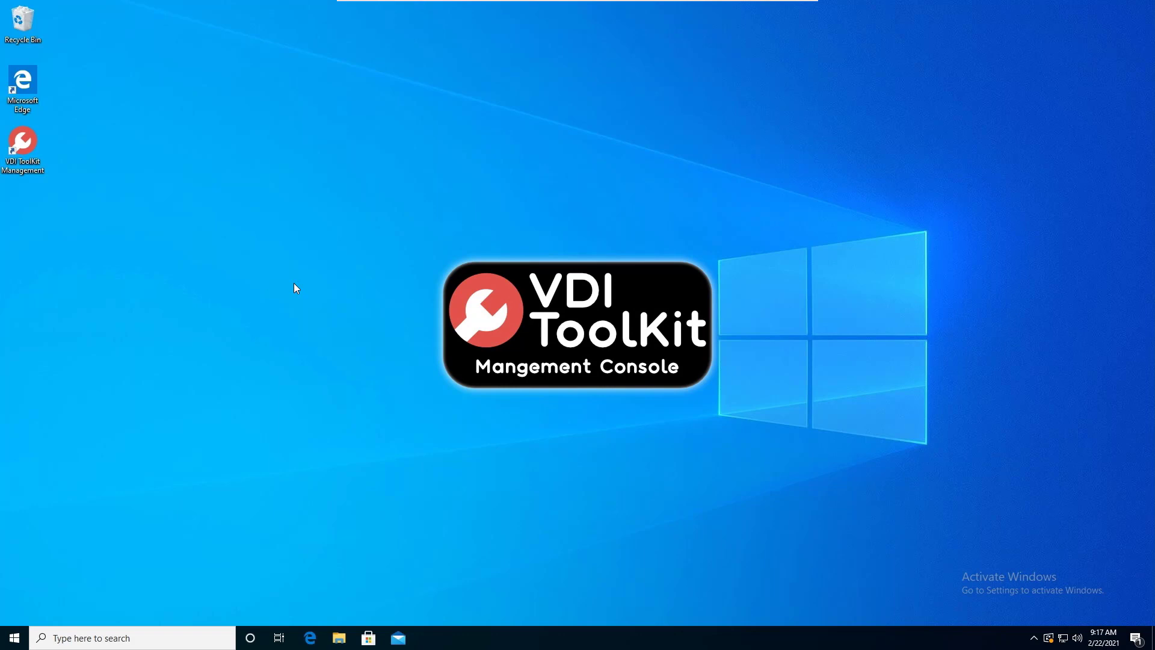
Maximize the console and navigate Rules > Session Rules > Disconnected Monitor.
{"action": "double_click", "coordinate": [22, 144]}
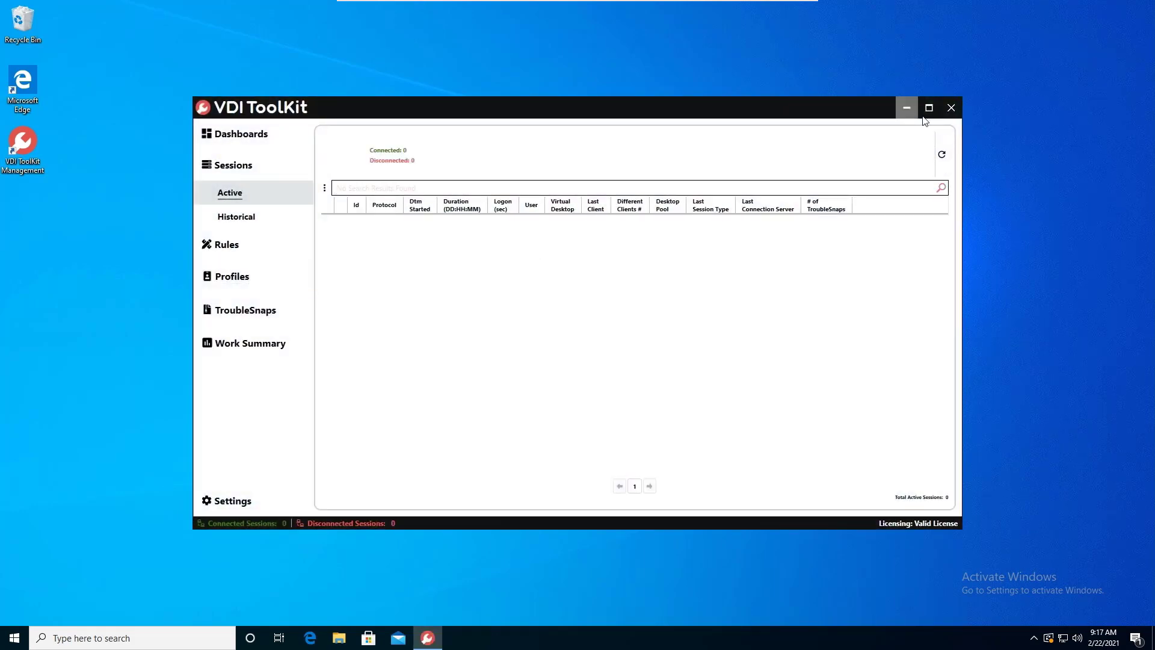
{"action": "left_click", "coordinate": [927, 107]}
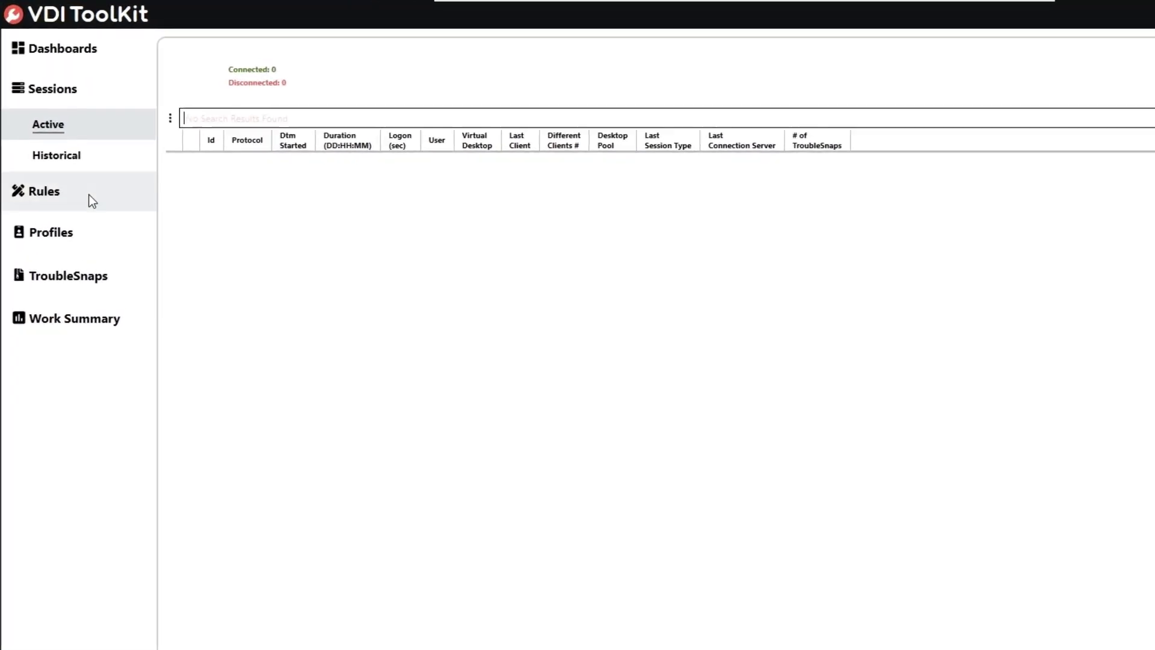
{"action": "left_click", "coordinate": [43, 191]}
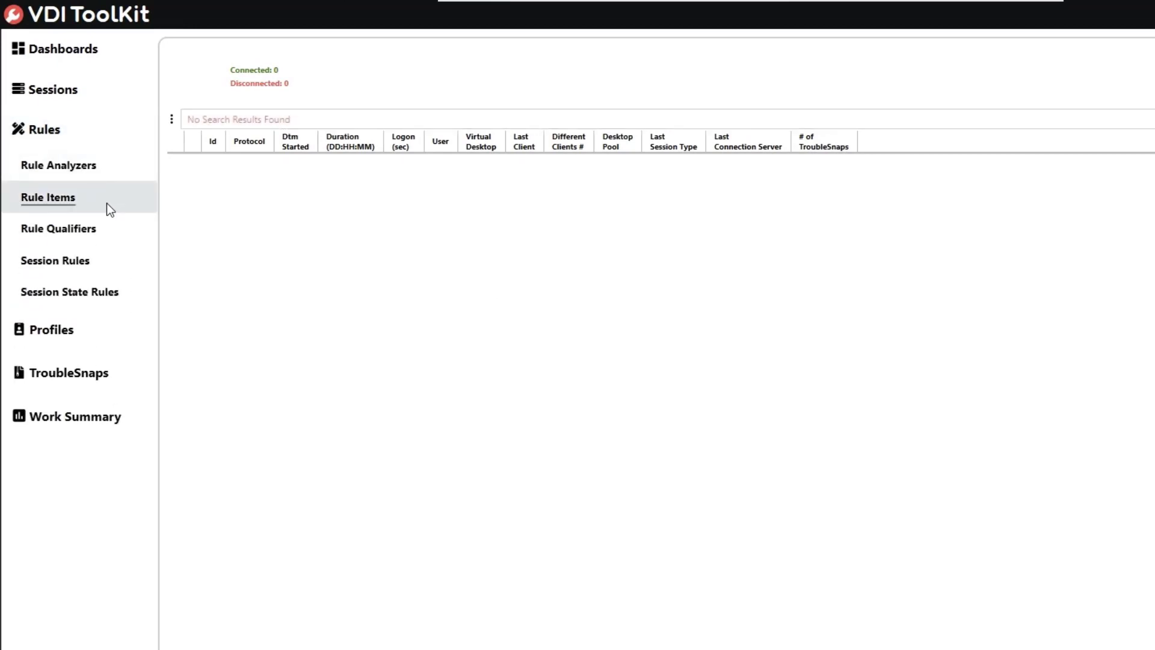
{"action": "left_click", "coordinate": [54, 260]}
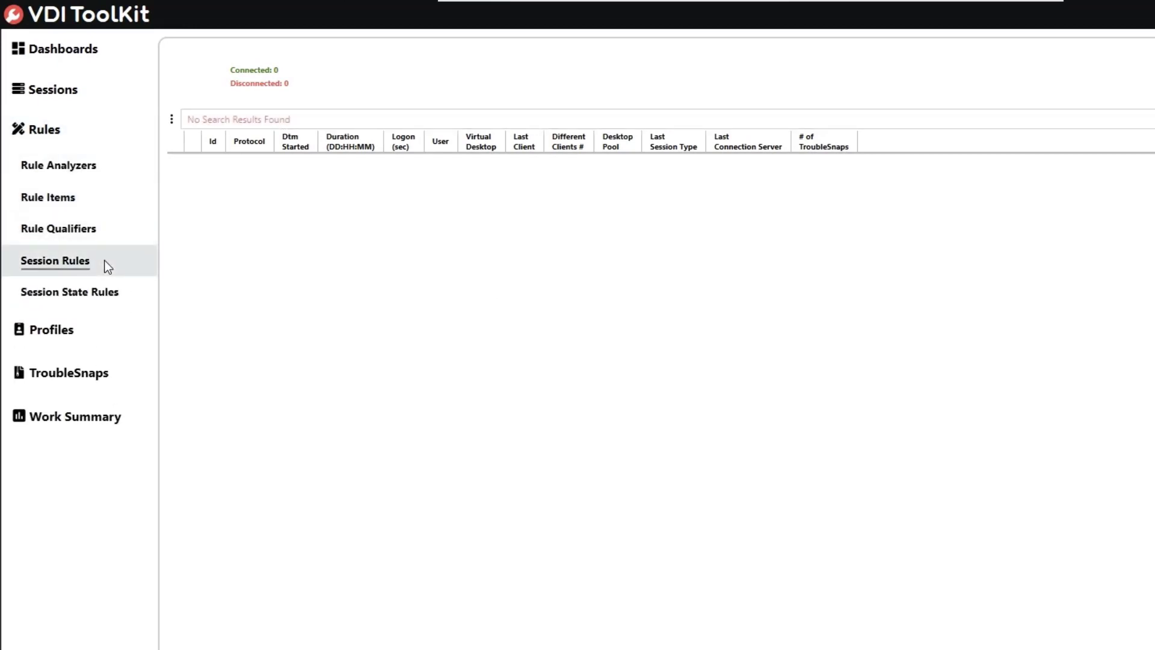
{"action": "left_click", "coordinate": [55, 260]}
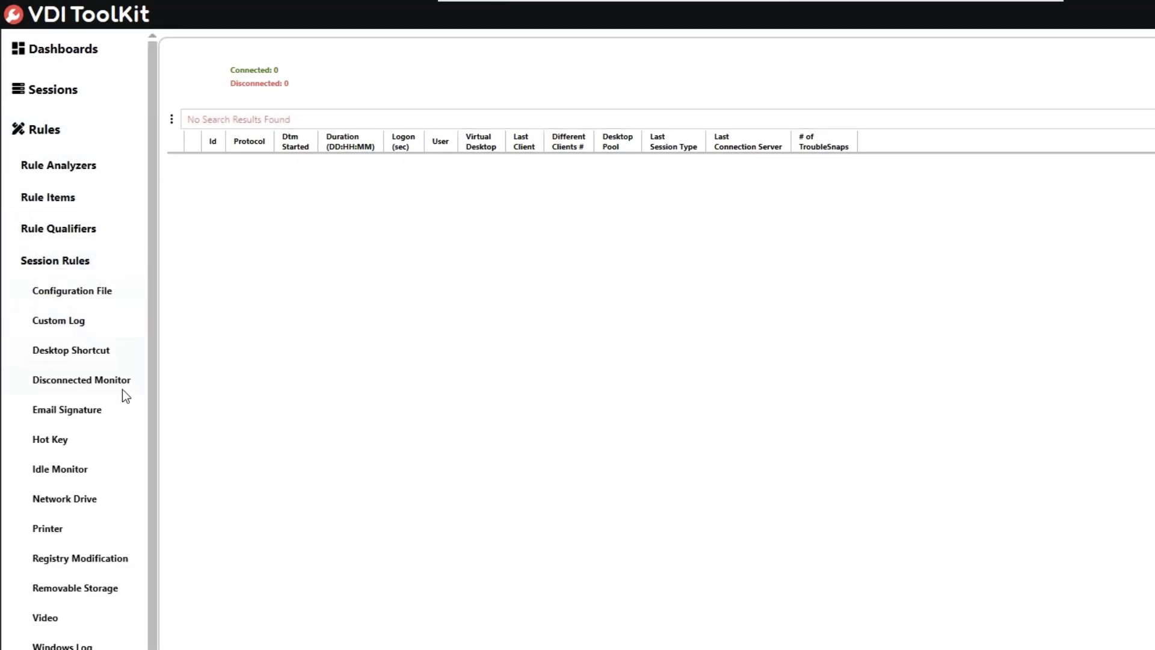
{"action": "left_click", "coordinate": [81, 379]}
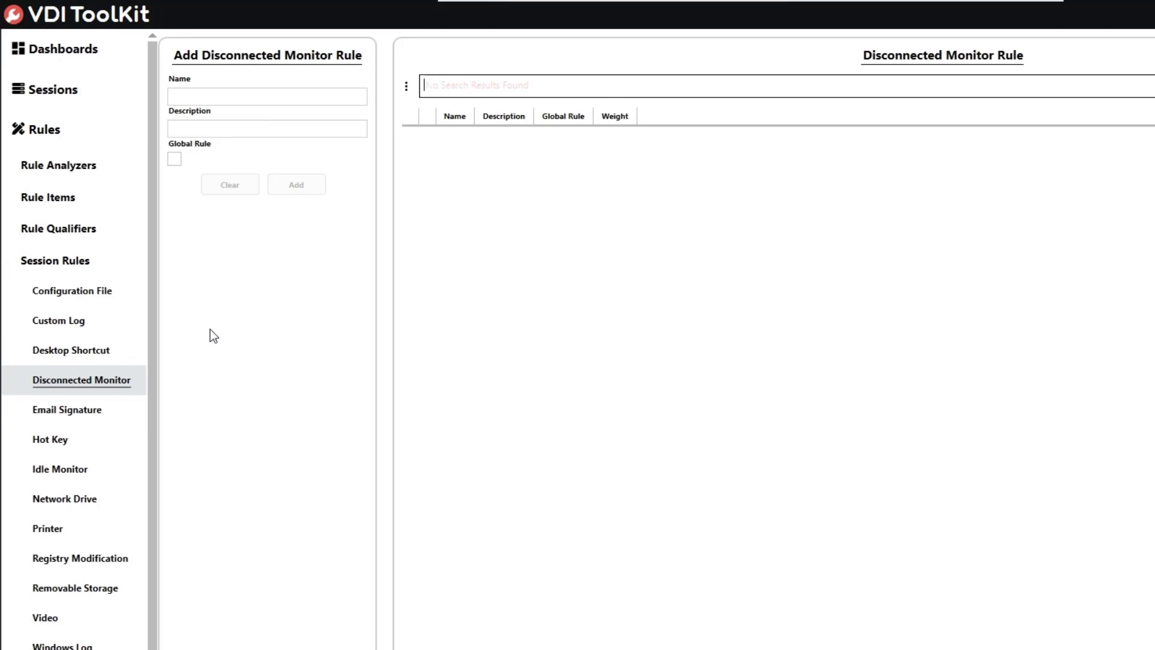
Enter 'Default Disconnect Rule' as name and description and mark it a Global Rule.
{"action": "left_click", "coordinate": [267, 96]}
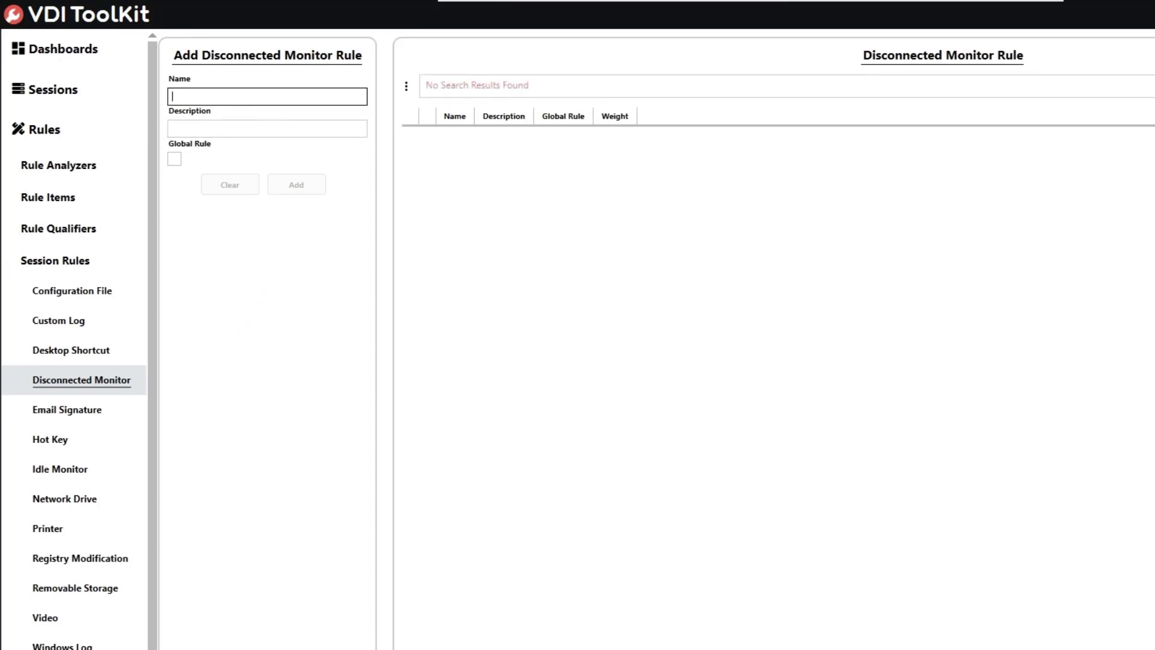
{"action": "type", "text": "Default"}
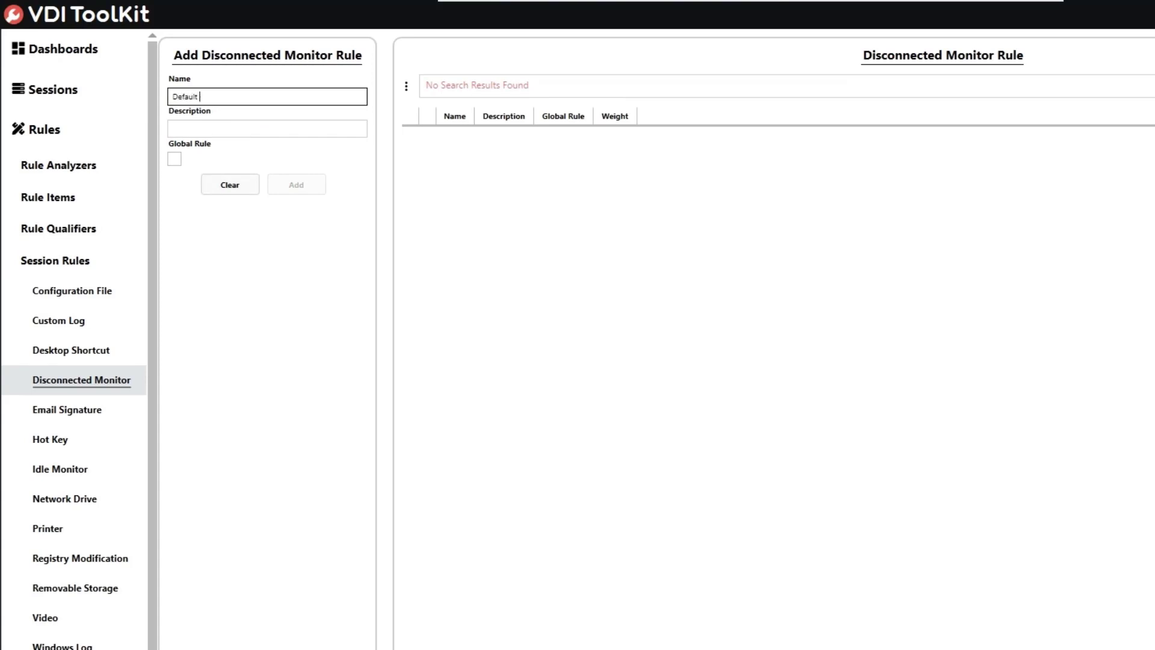
{"action": "type", "text": "Disconnect Rule"}
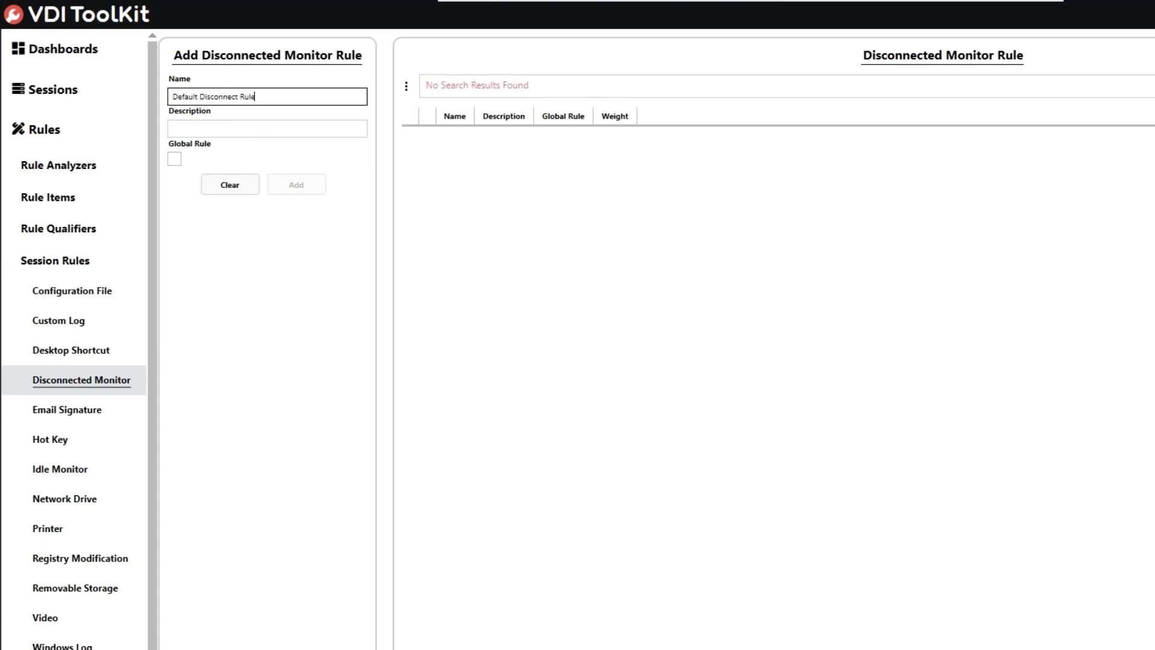
{"action": "left_click", "coordinate": [267, 128]}
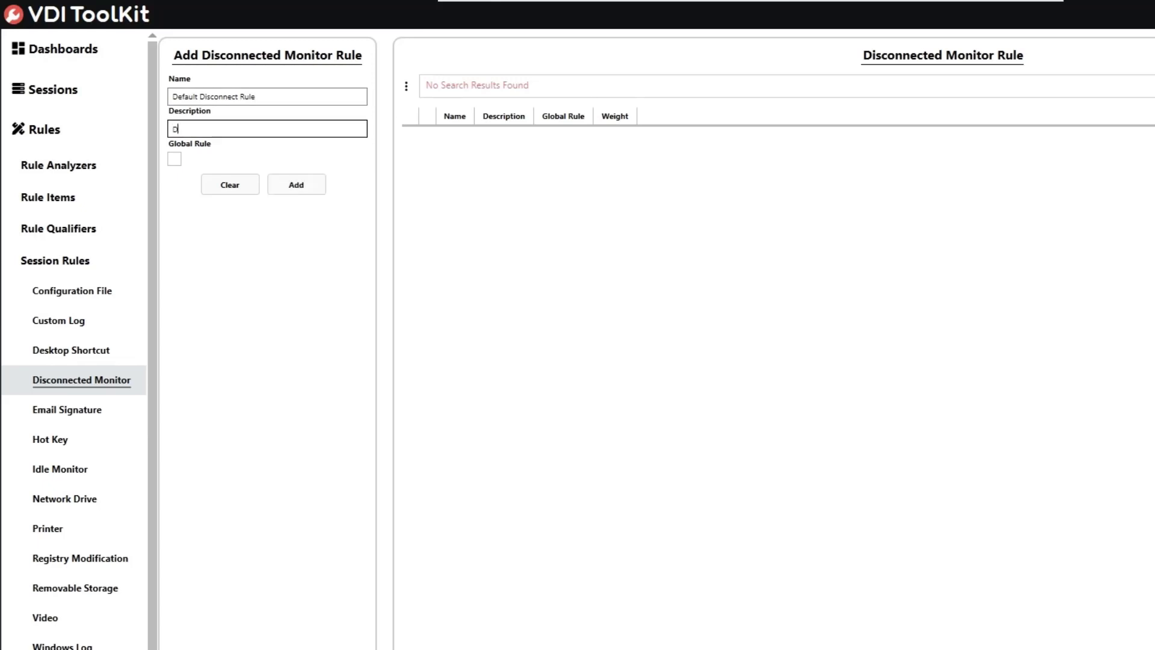
{"action": "type", "text": "Default Disconnect Rule"}
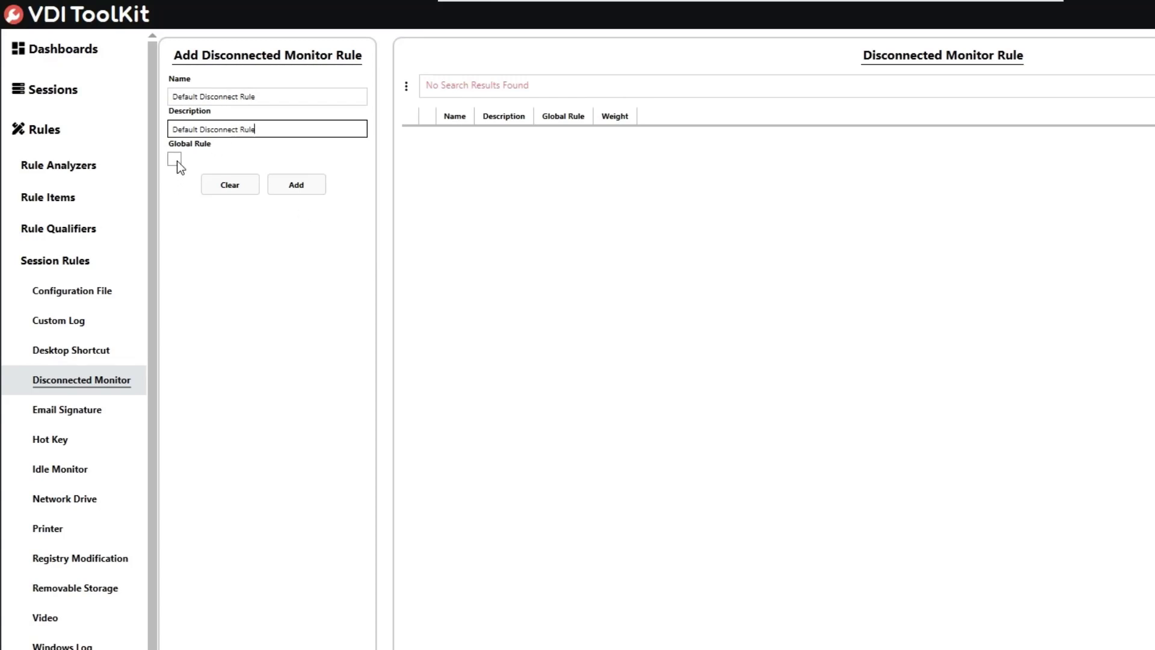
{"action": "left_click", "coordinate": [177, 160]}
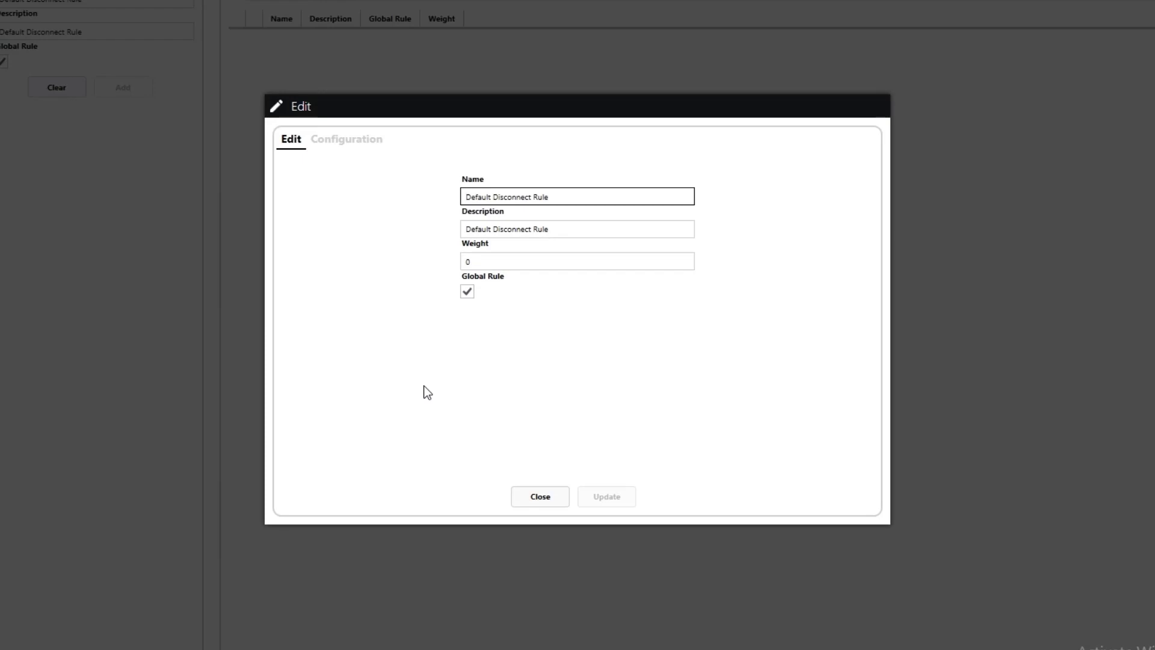
Set the rule's timeout to 1 minute, update it, and refresh the rule list.
{"action": "left_click", "coordinate": [345, 139]}
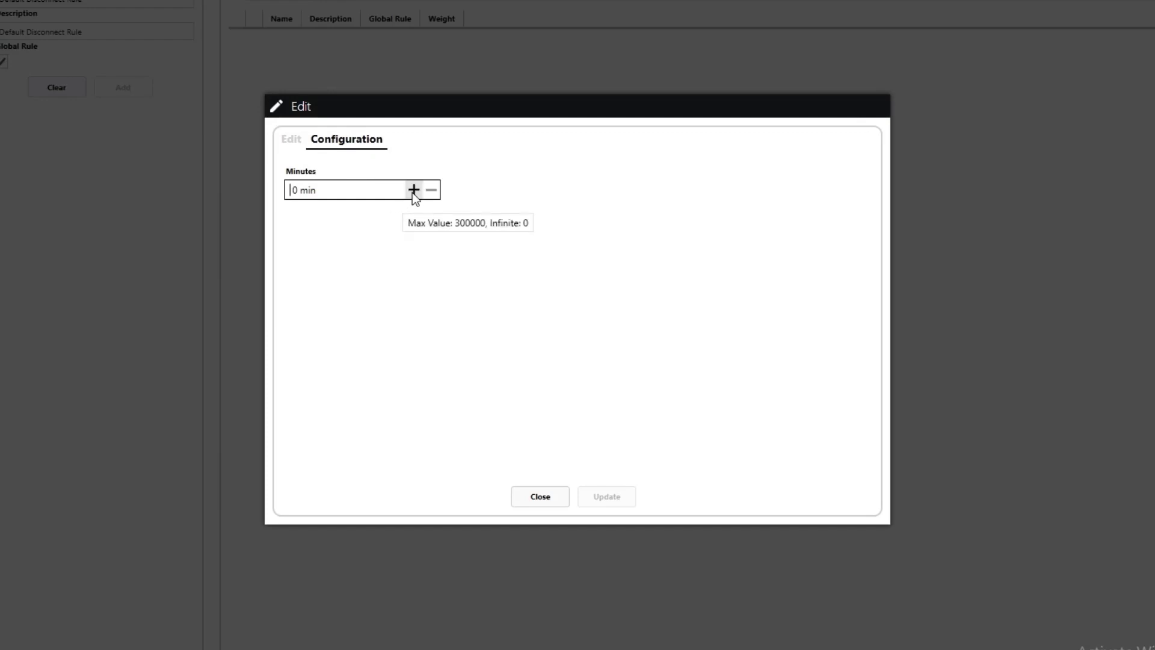
{"action": "mouse_move", "coordinate": [391, 224]}
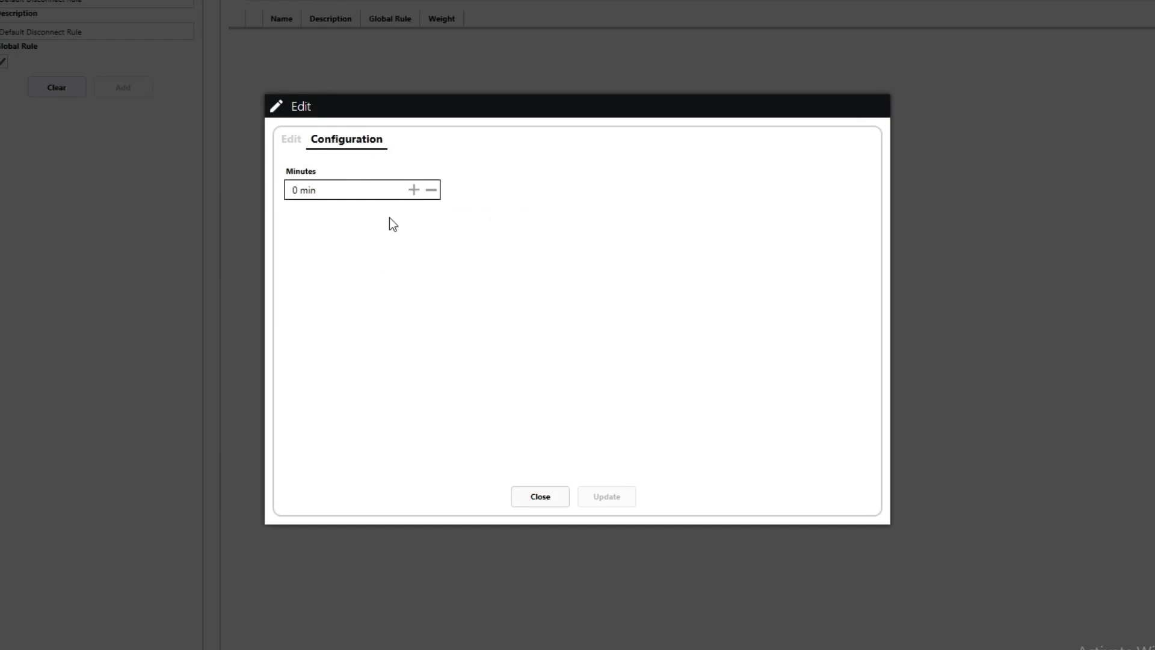
{"action": "left_click", "coordinate": [412, 188]}
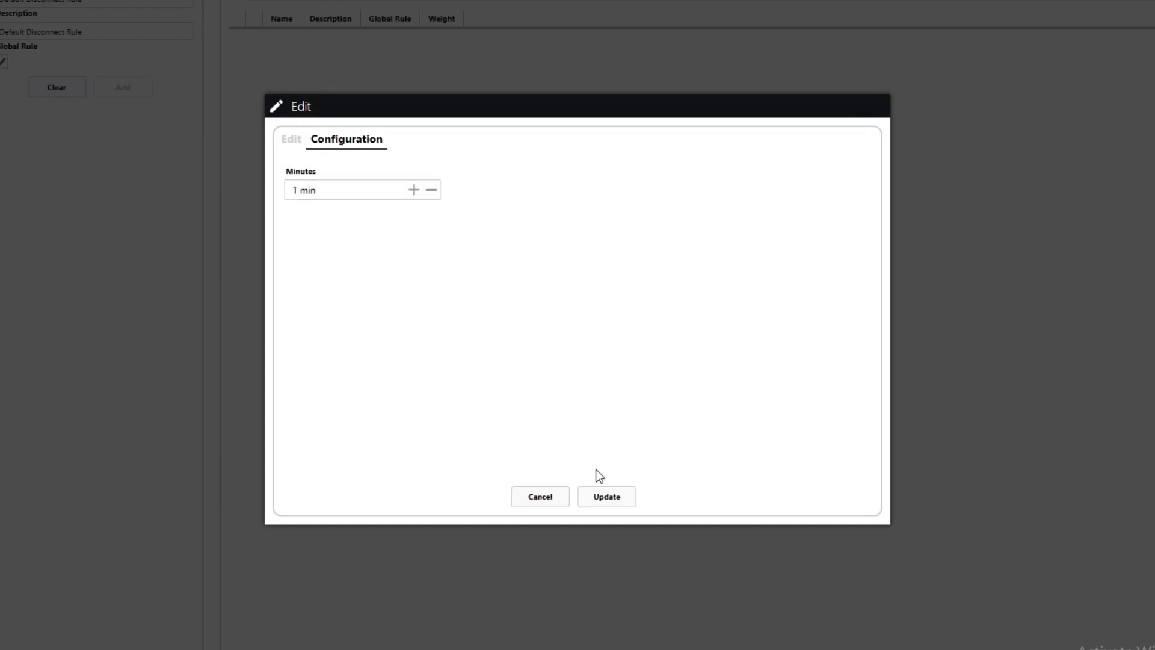
{"action": "left_click", "coordinate": [539, 497]}
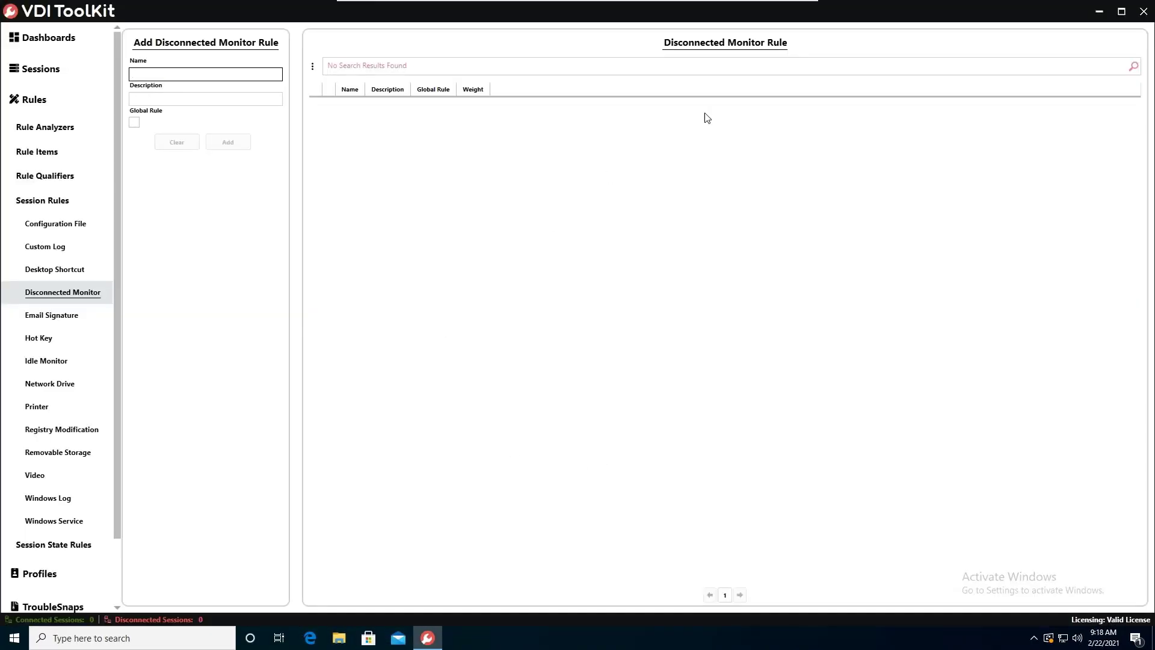
{"action": "left_click", "coordinate": [227, 142]}
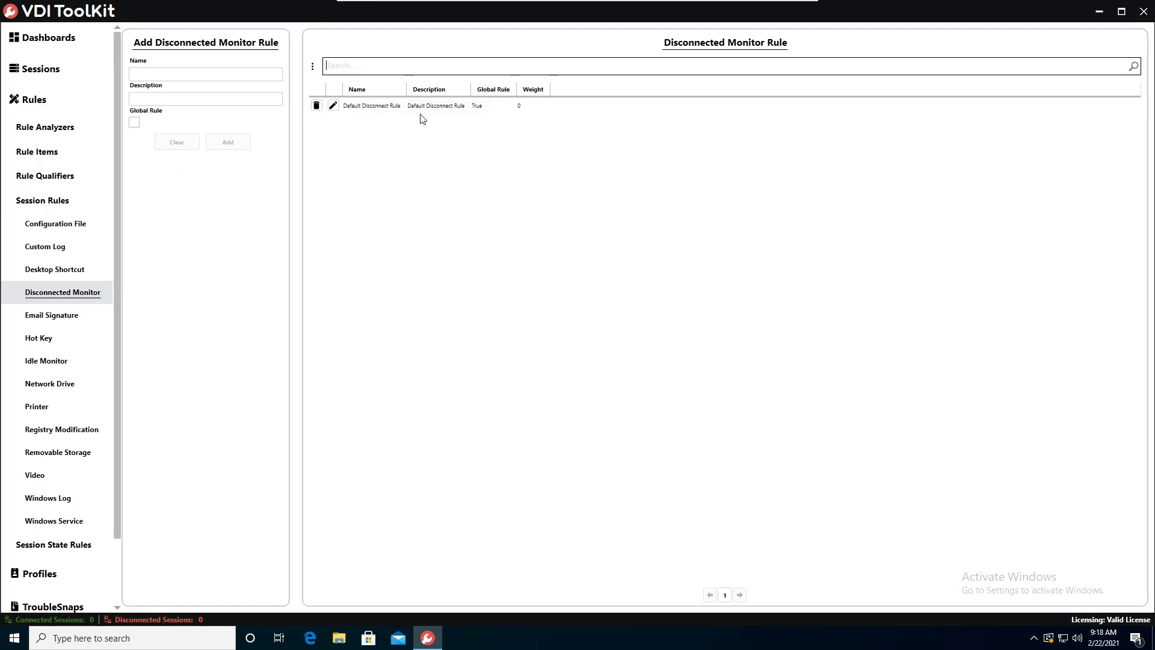
{"action": "mouse_move", "coordinate": [382, 130]}
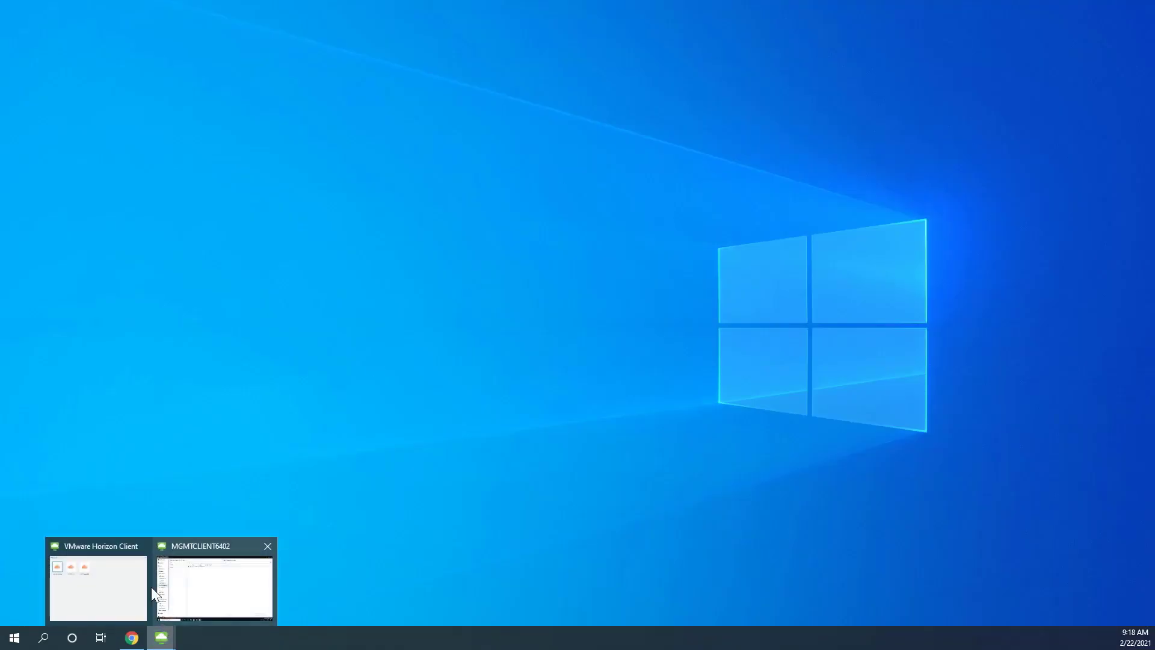
Log in to view.availos.local with the password and launch the Win1064 desktop.
{"action": "left_click", "coordinate": [97, 586]}
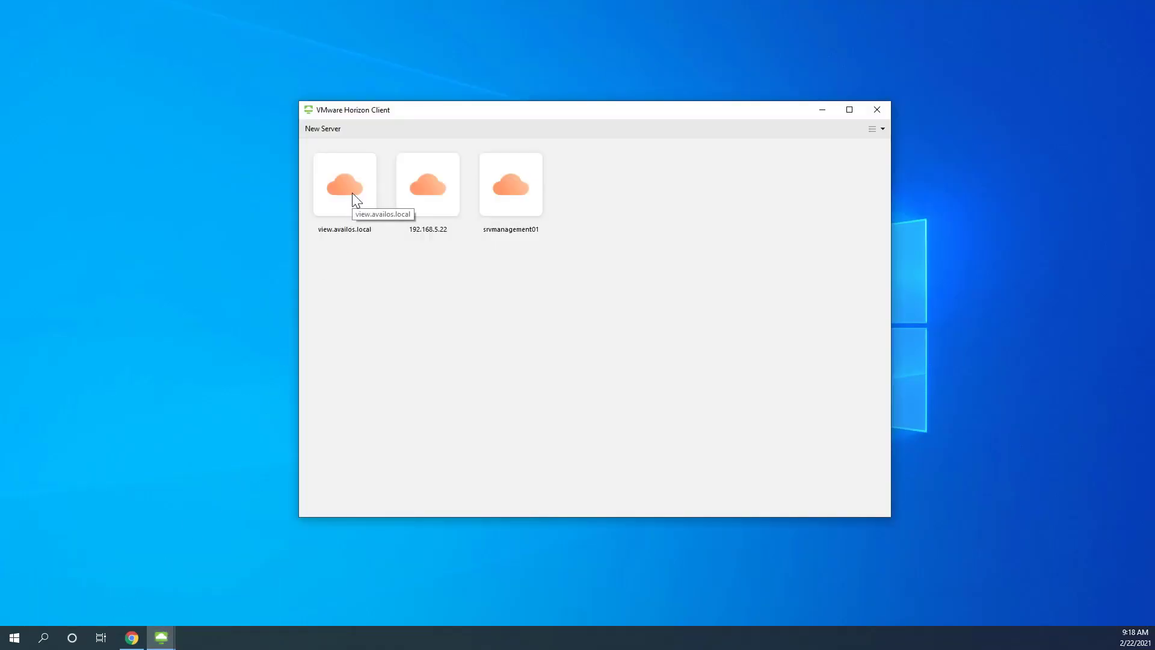
{"action": "double_click", "coordinate": [344, 182]}
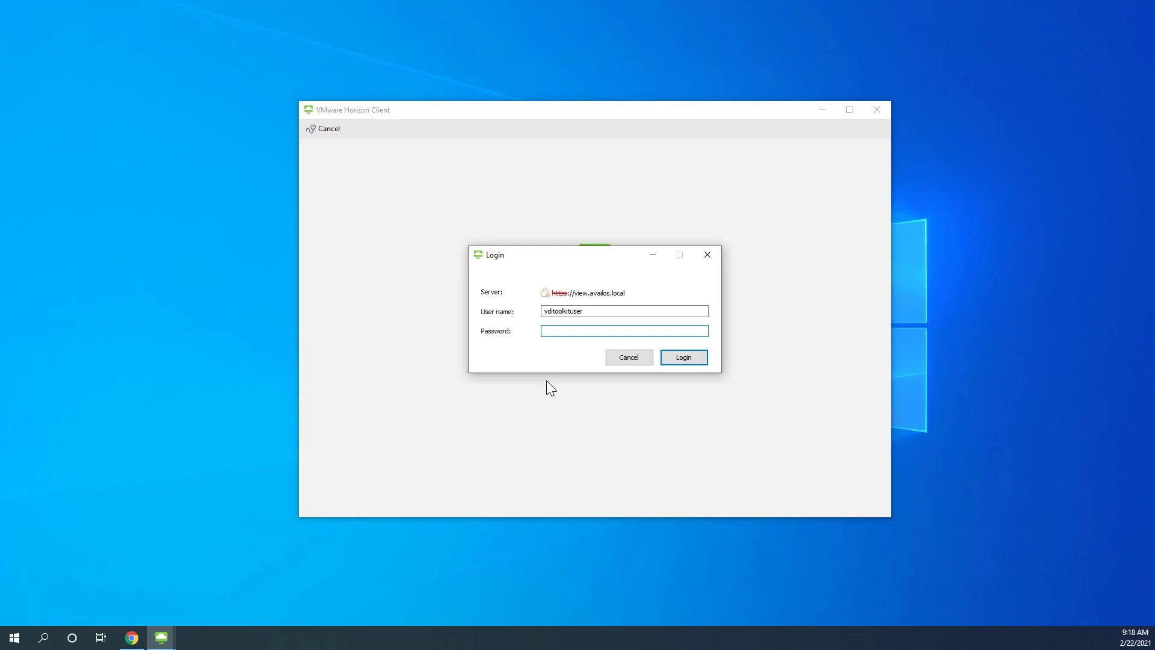
{"action": "type", "text": "password"}
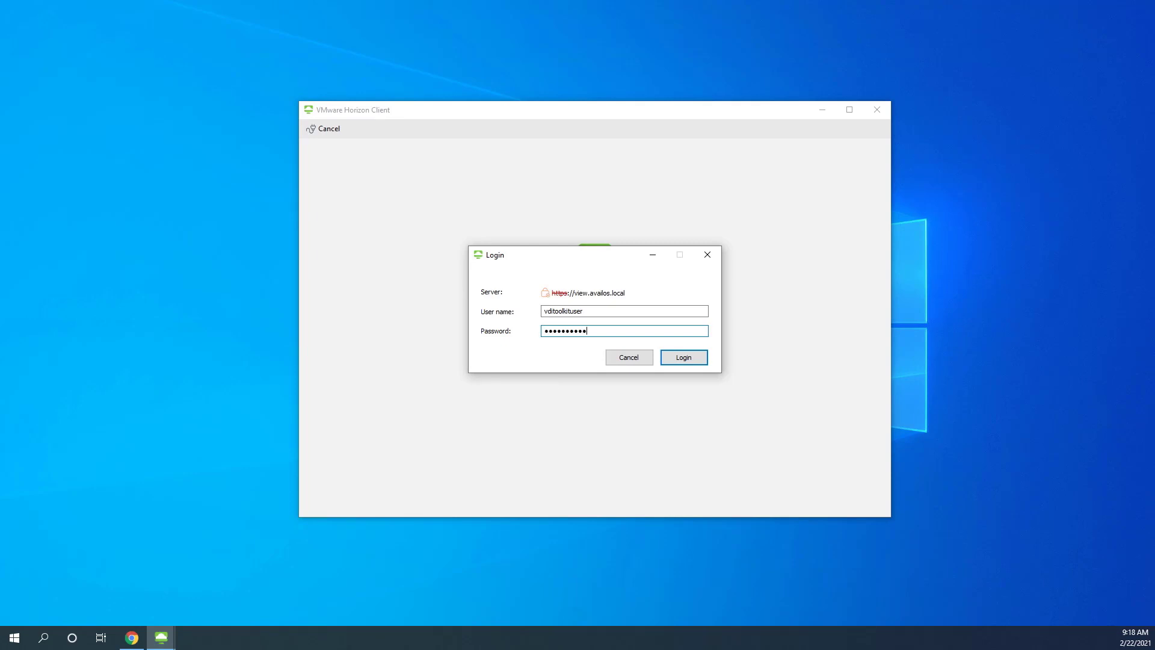
{"action": "left_click", "coordinate": [682, 356]}
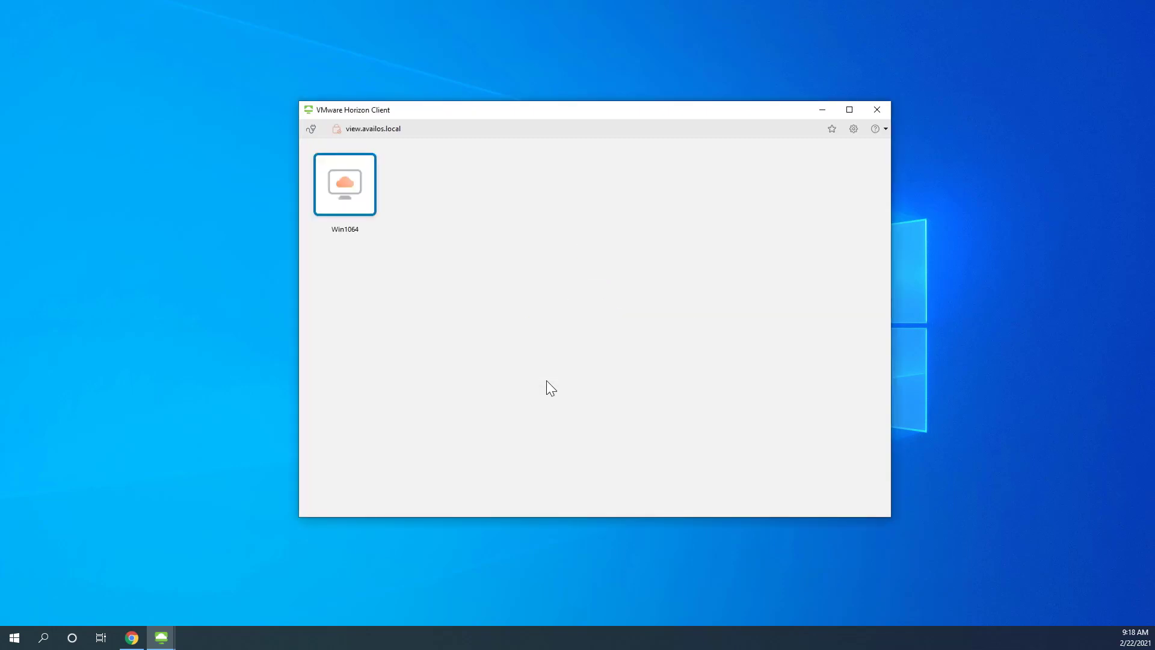
{"action": "double_click", "coordinate": [344, 182]}
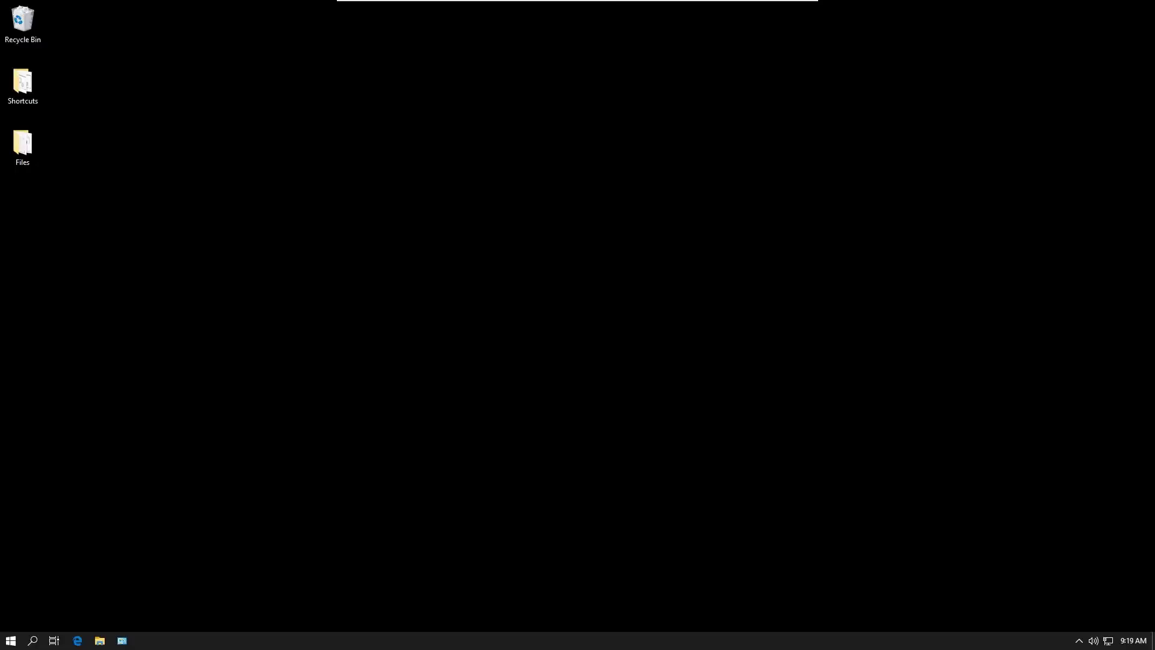
{"action": "mouse_move", "coordinate": [683, 449]}
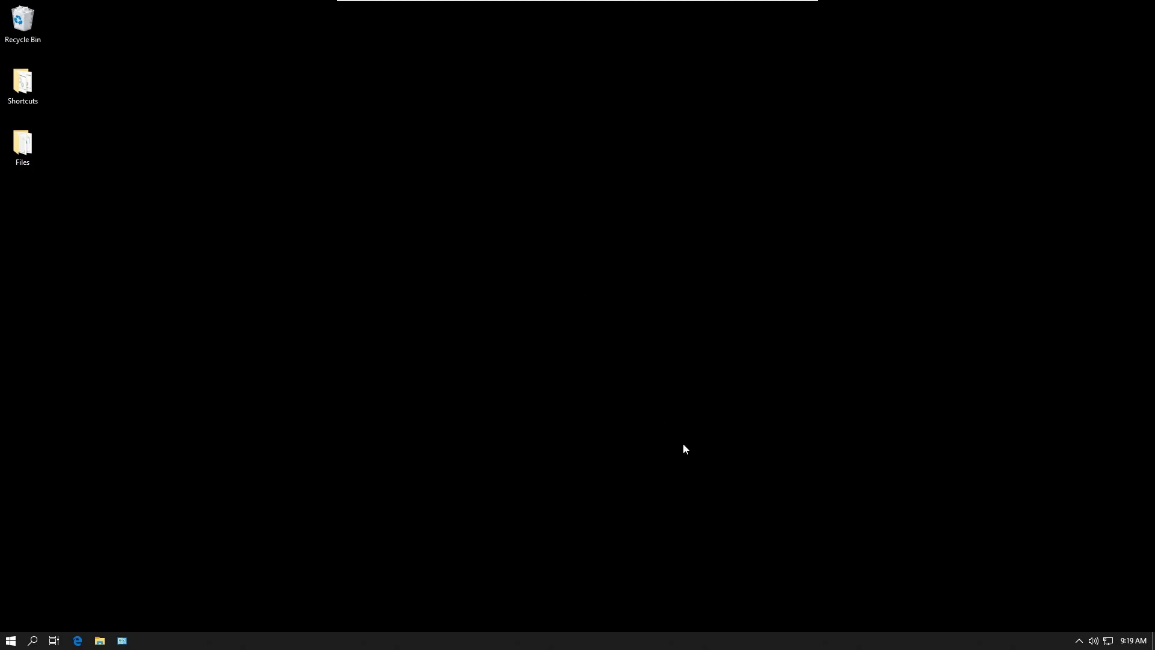
{"action": "mouse_move", "coordinate": [678, 446]}
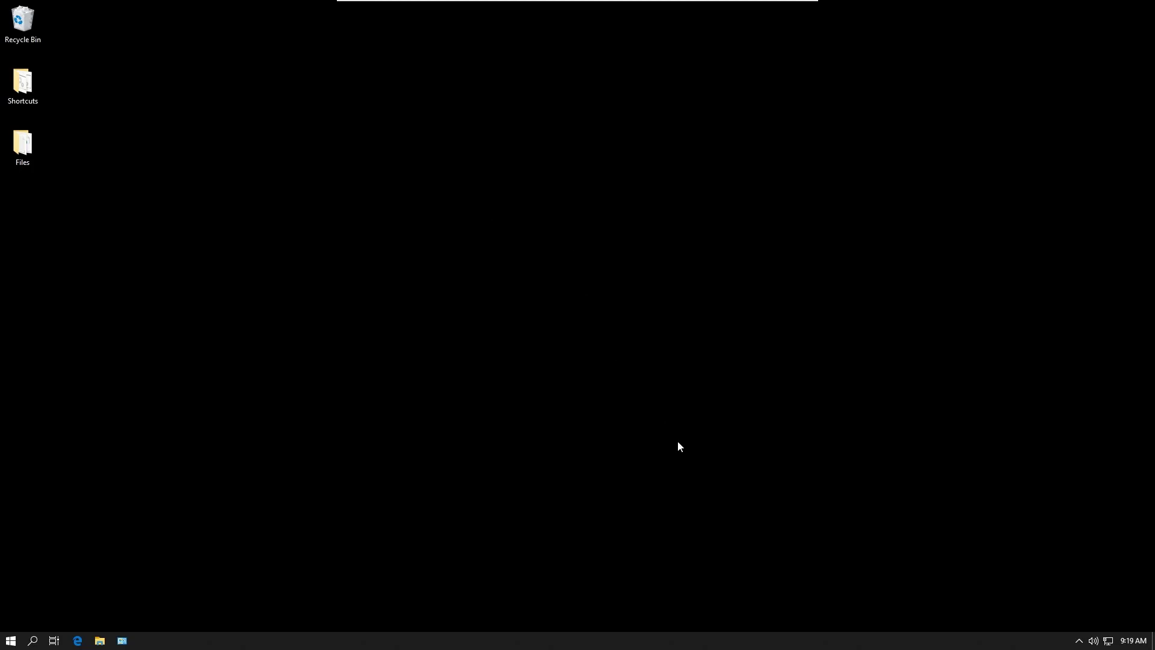
{"action": "mouse_move", "coordinate": [999, 606]}
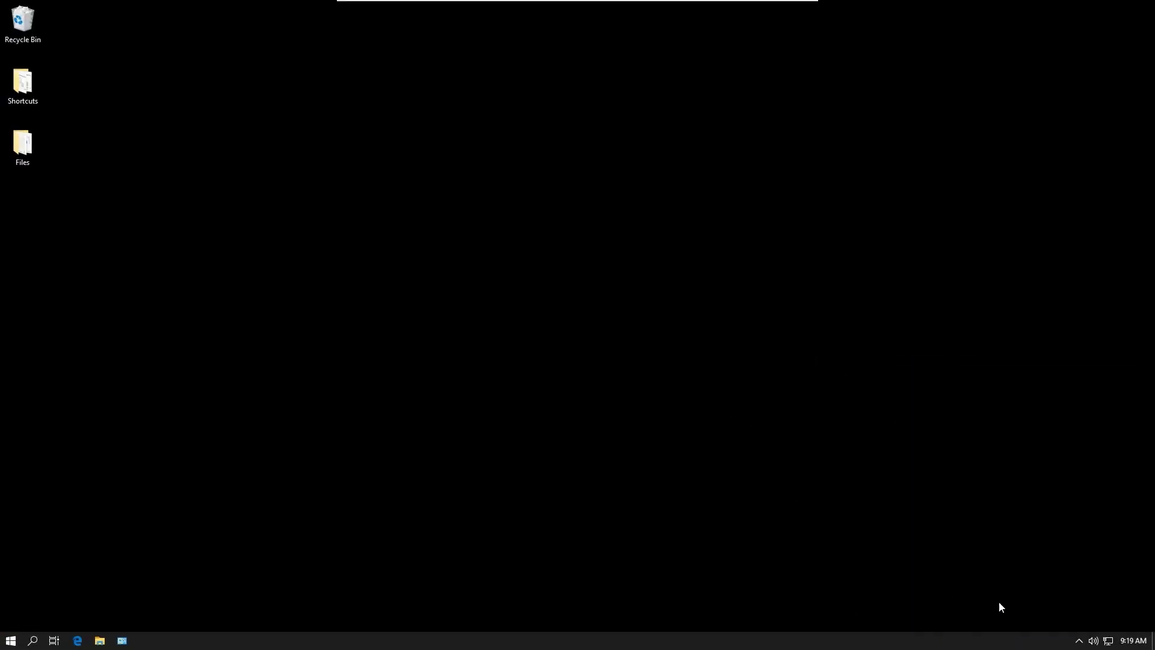
{"action": "mouse_move", "coordinate": [1022, 598]}
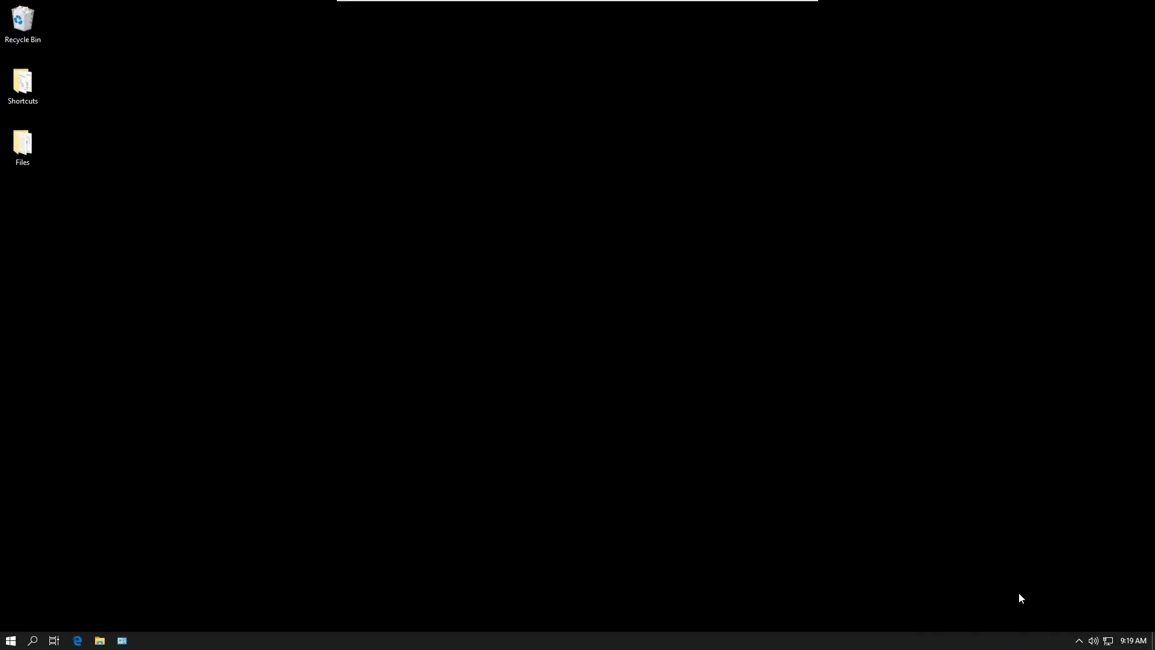
{"action": "mouse_move", "coordinate": [1051, 605]}
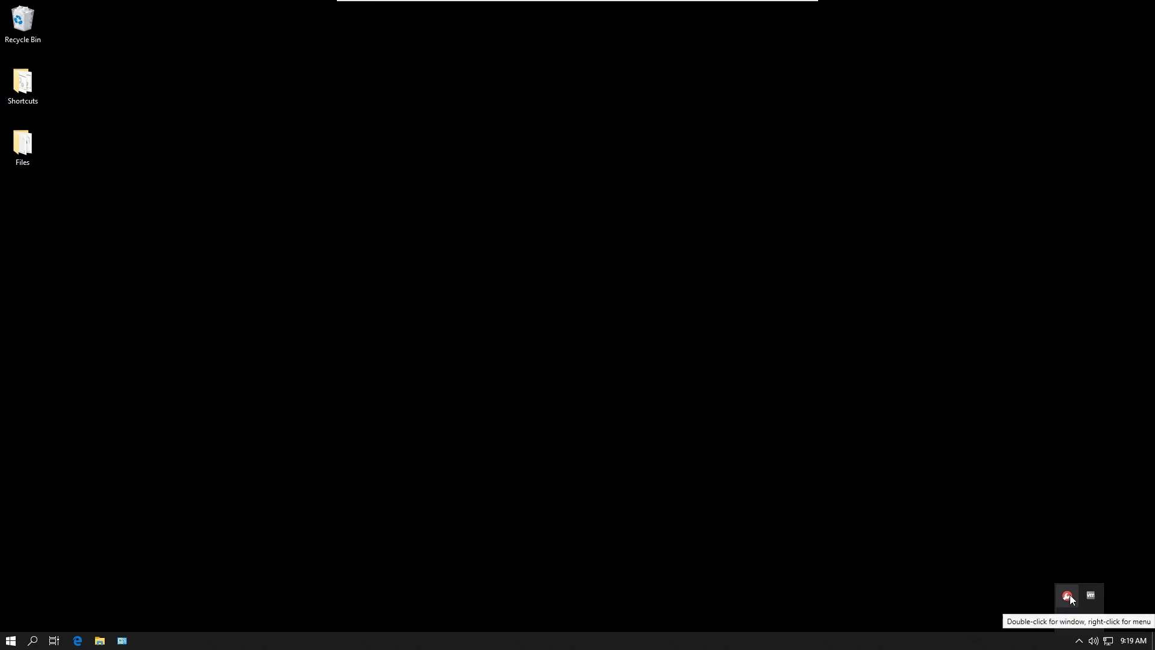
Disconnect the virtual desktop session from the VDI ToolKit tray icon menu.
{"action": "right_click", "coordinate": [1067, 596]}
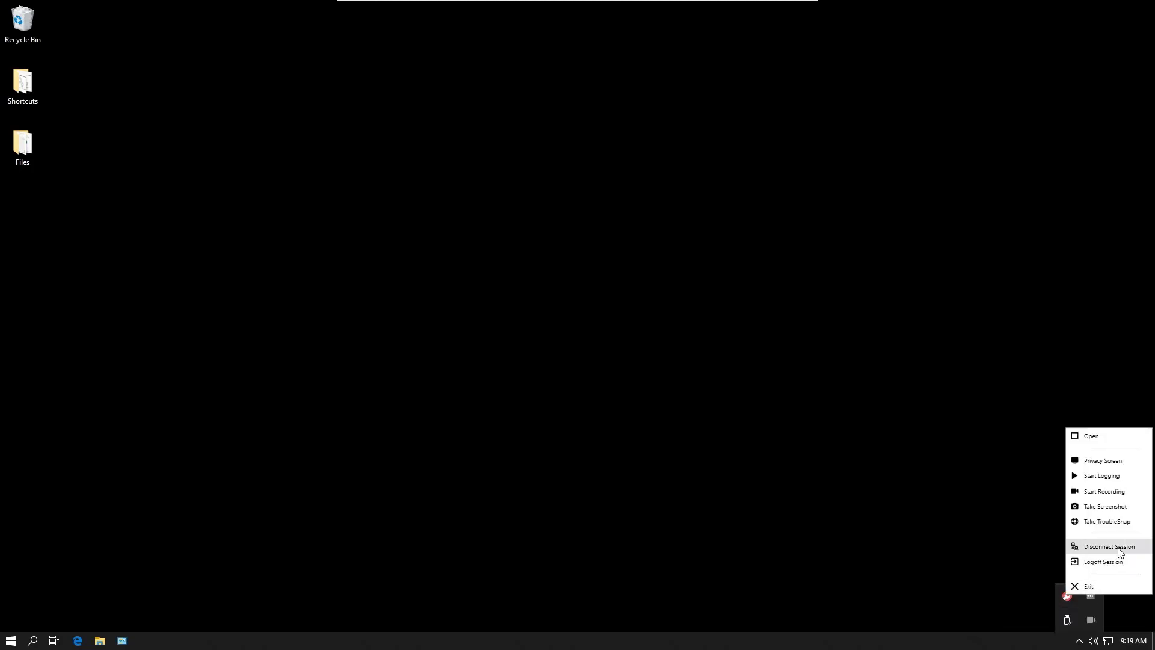
{"action": "left_click", "coordinate": [1109, 546]}
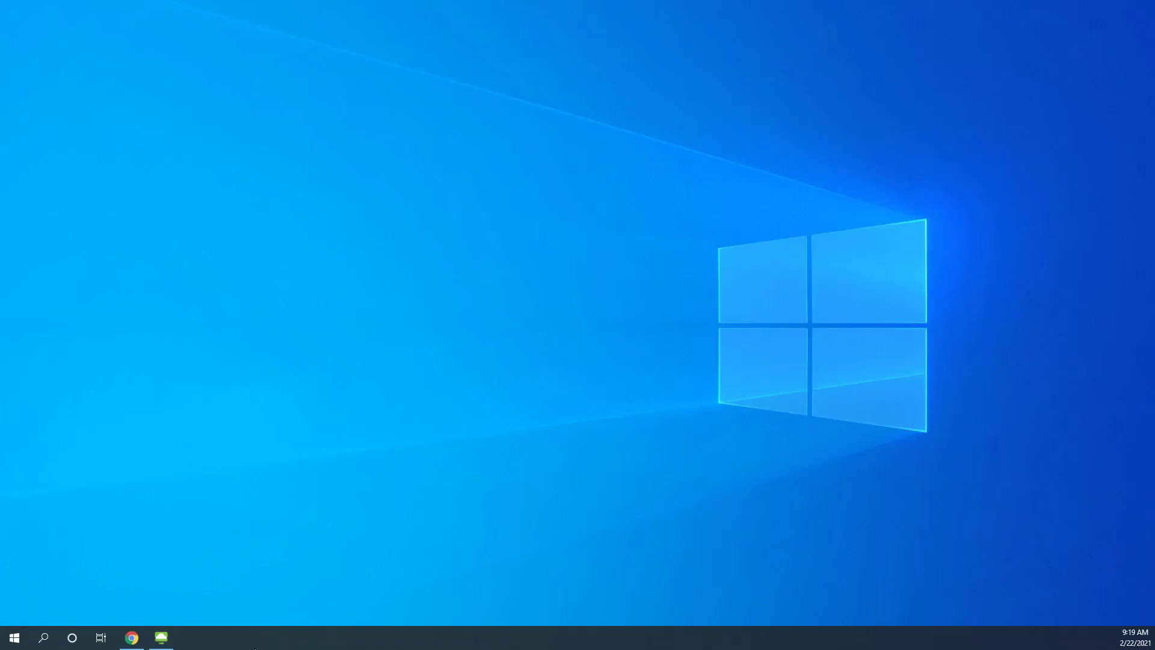
Refresh the Win1064 machines list until Win106401 shows Available again.
{"action": "left_click", "coordinate": [132, 637]}
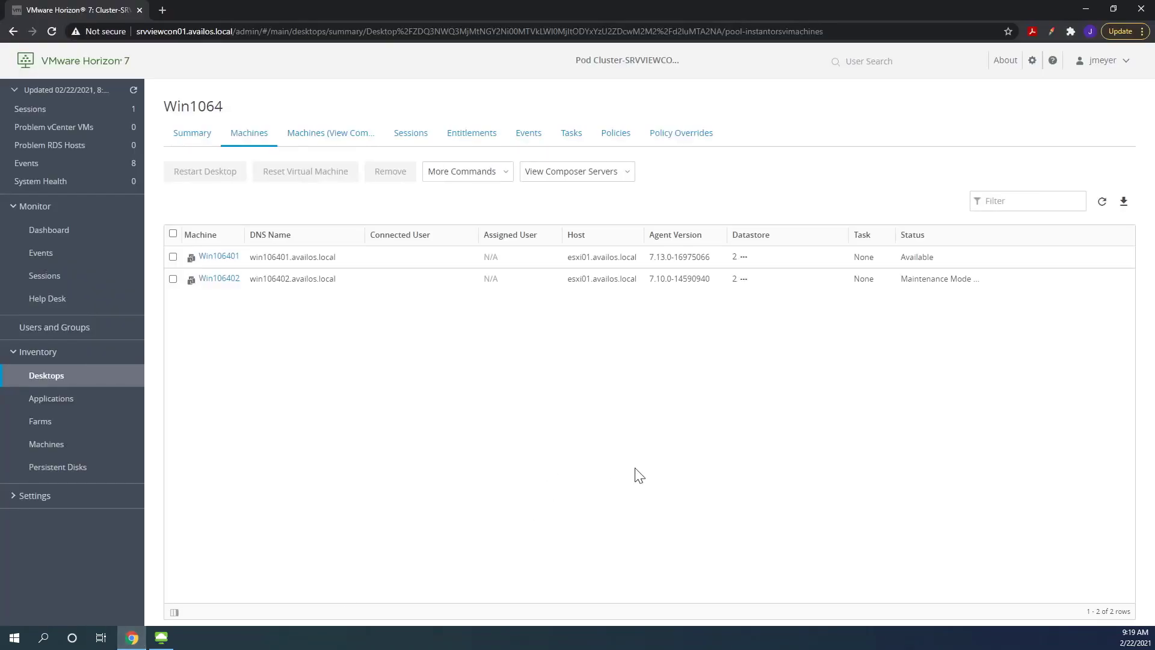
{"action": "mouse_move", "coordinate": [1099, 205]}
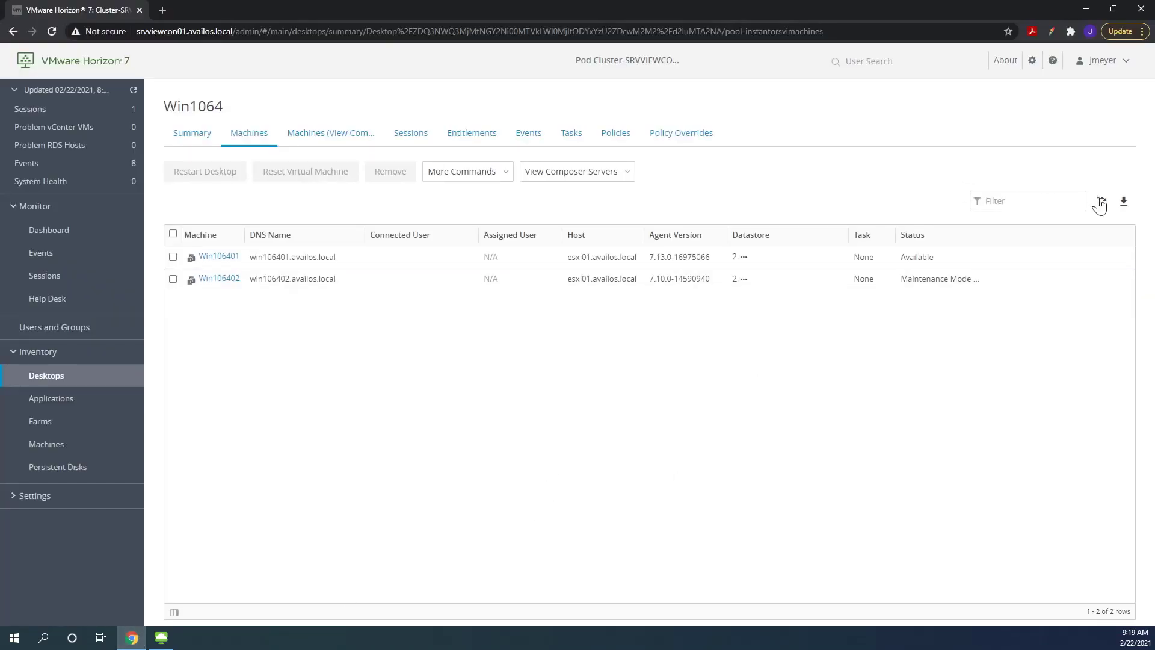
{"action": "left_click", "coordinate": [1099, 201]}
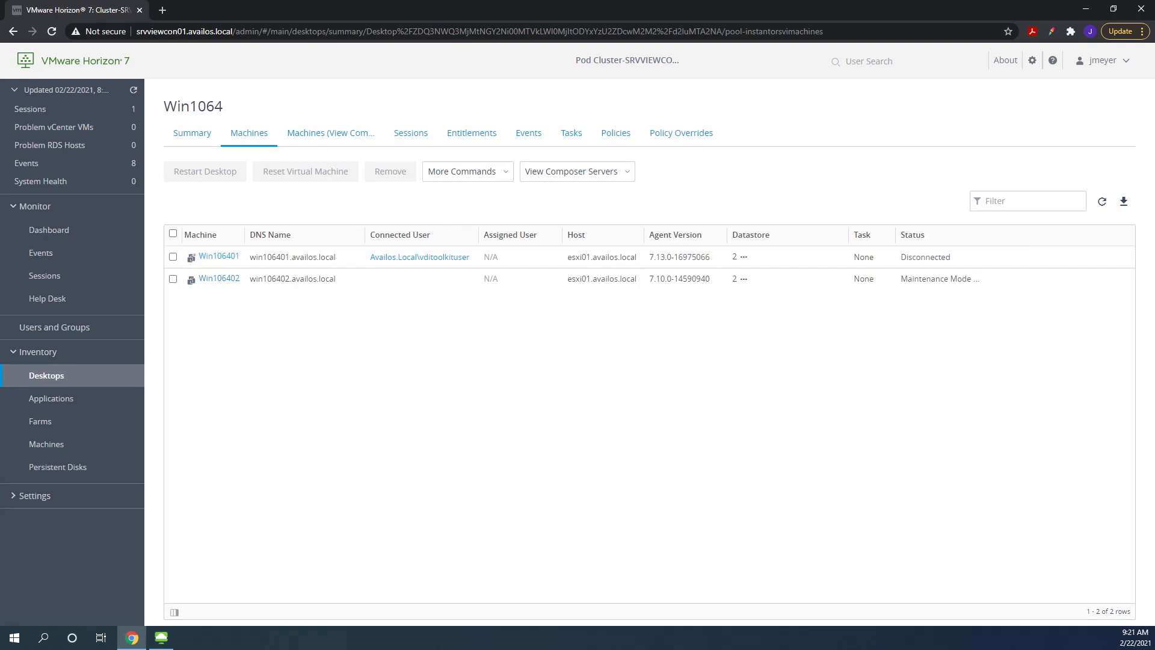
{"action": "left_click", "coordinate": [1102, 200]}
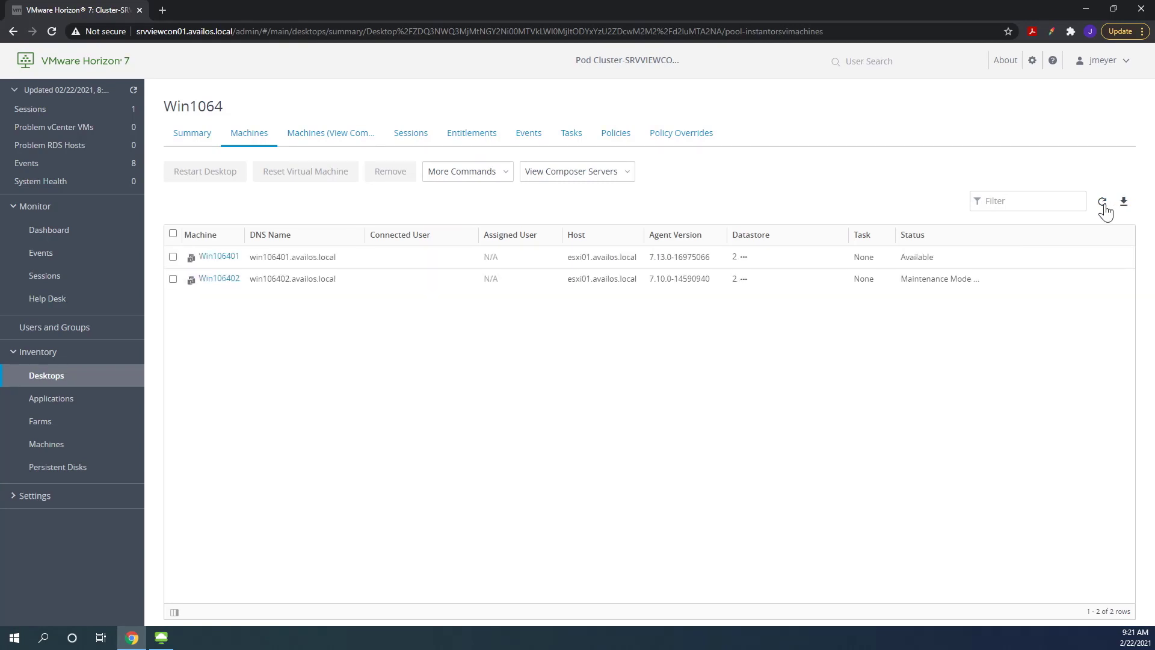
{"action": "mouse_move", "coordinate": [1002, 263]}
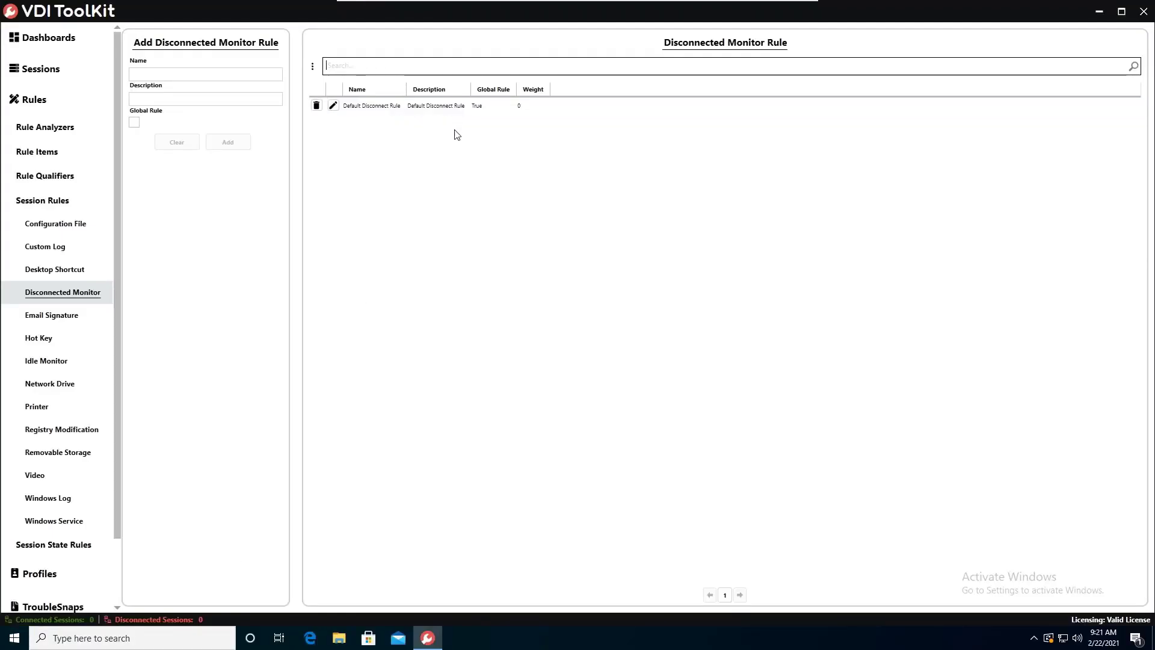
{"action": "mouse_move", "coordinate": [438, 118]}
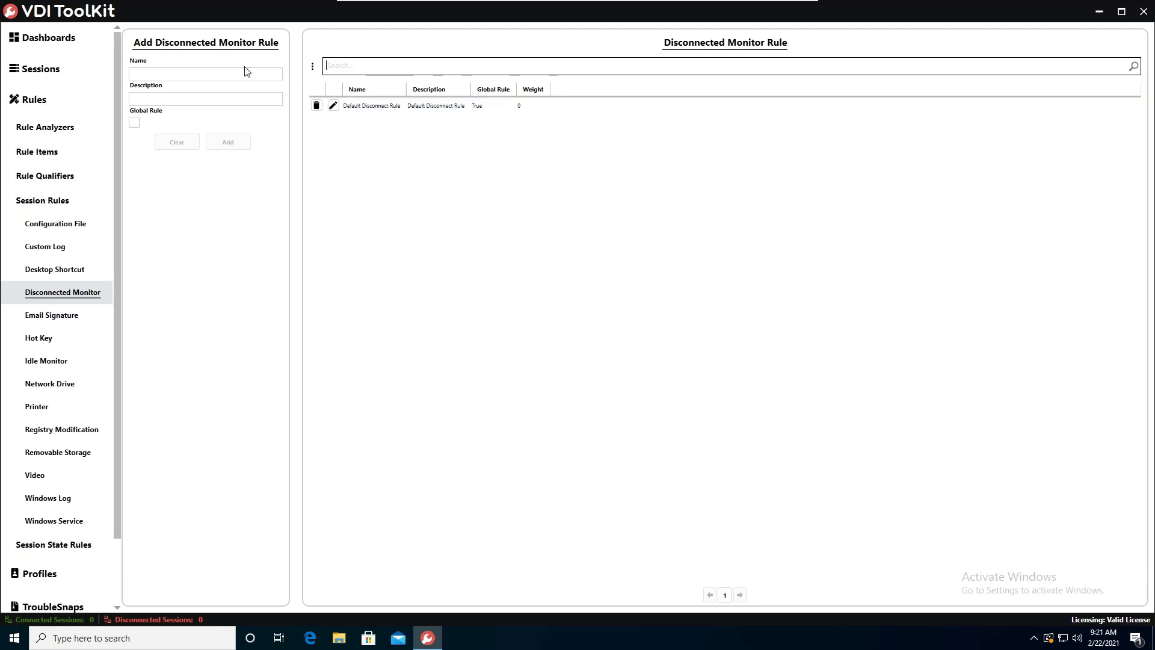
Enter 'Specialized Disconnect Rule' as the new rule's name and description.
{"action": "left_click", "coordinate": [204, 73]}
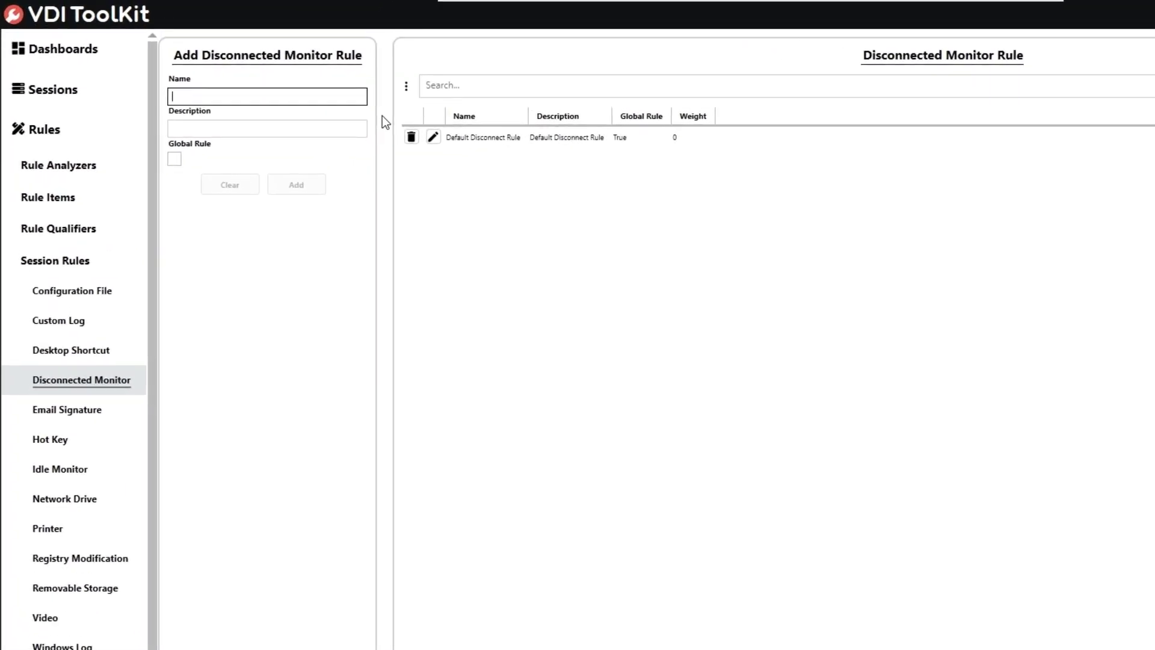
{"action": "type", "text": "D"}
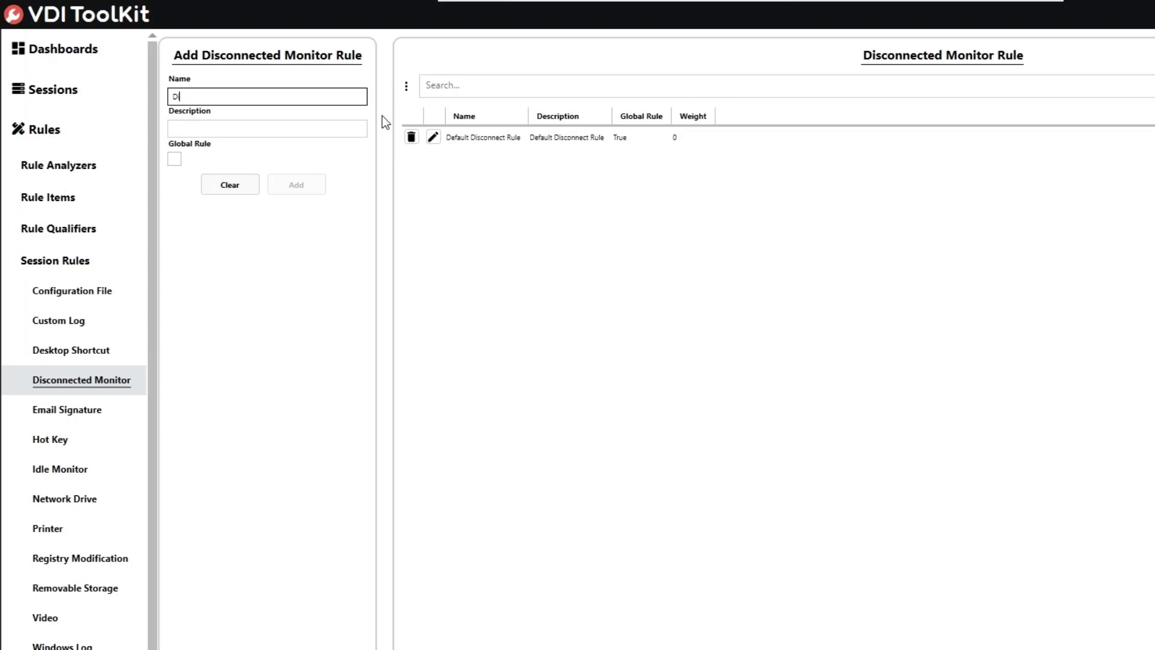
{"action": "type", "text": "Special"}
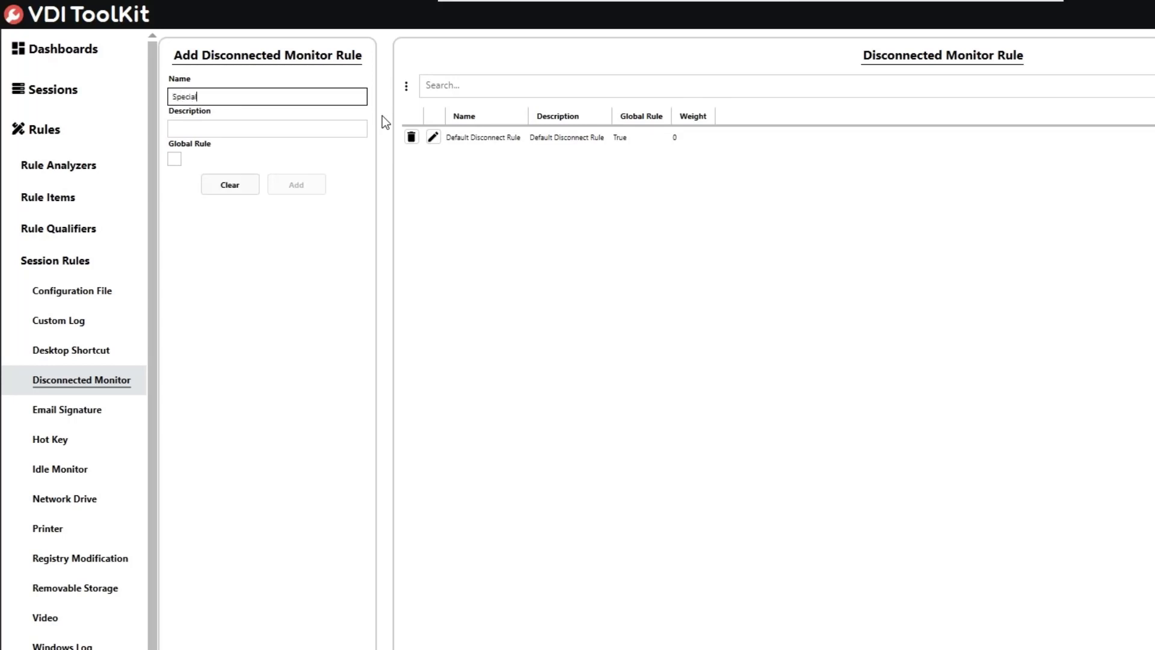
{"action": "type", "text": "ialized Disconnect Rule"}
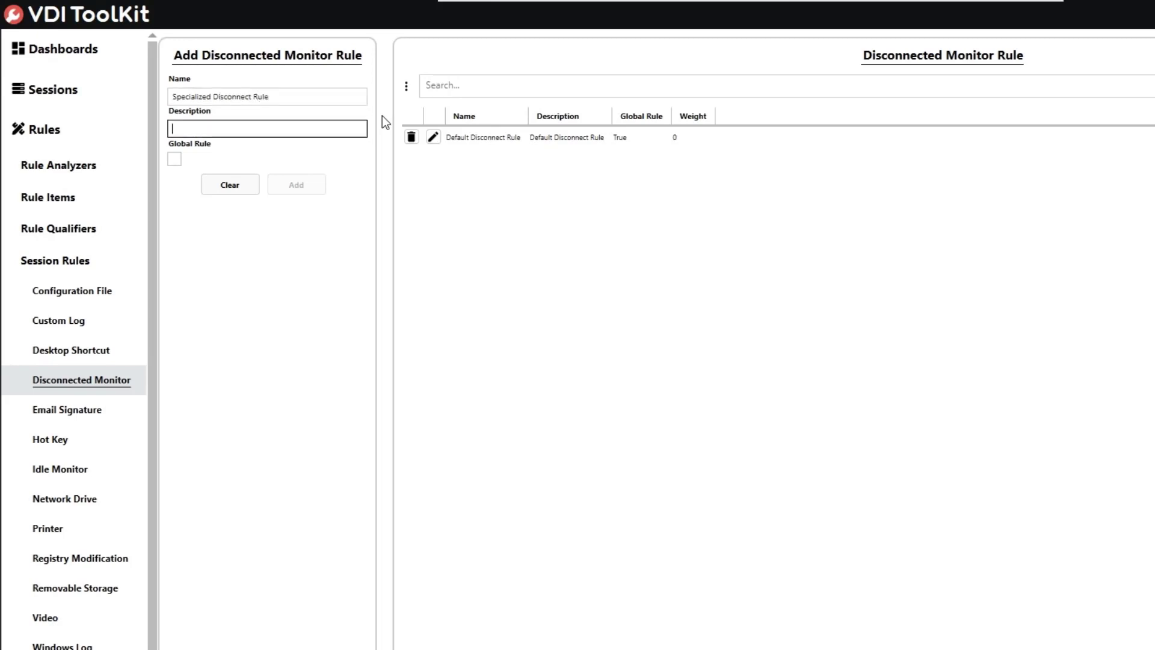
{"action": "type", "text": "Specialized Disconnect"}
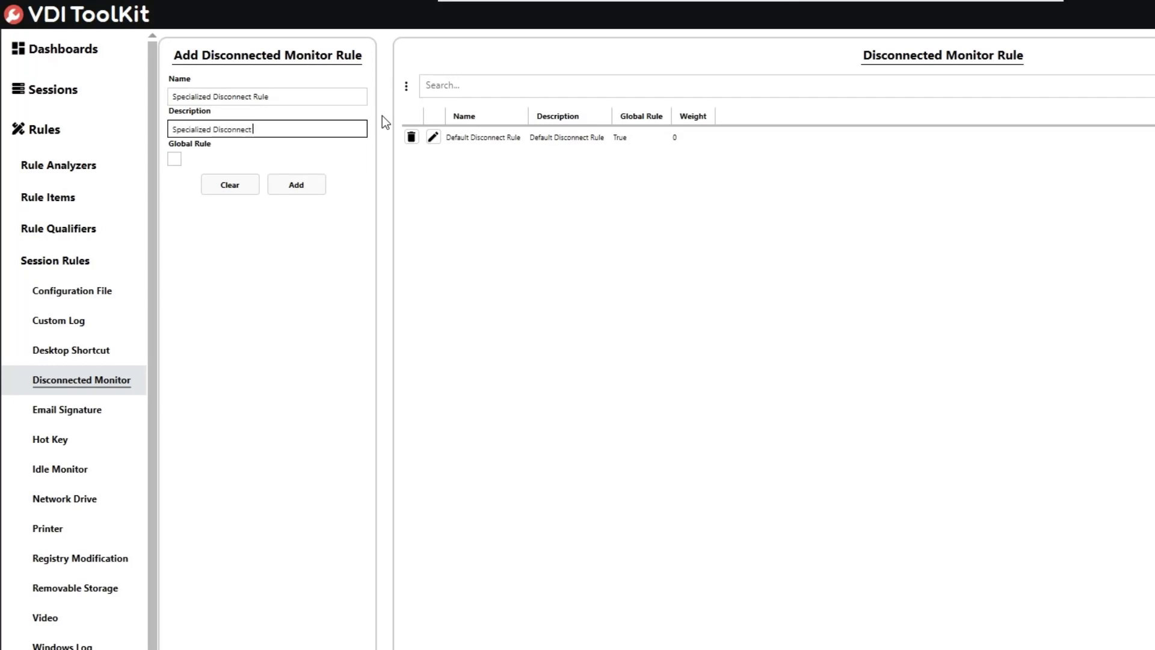
{"action": "type", "text": "Rule"}
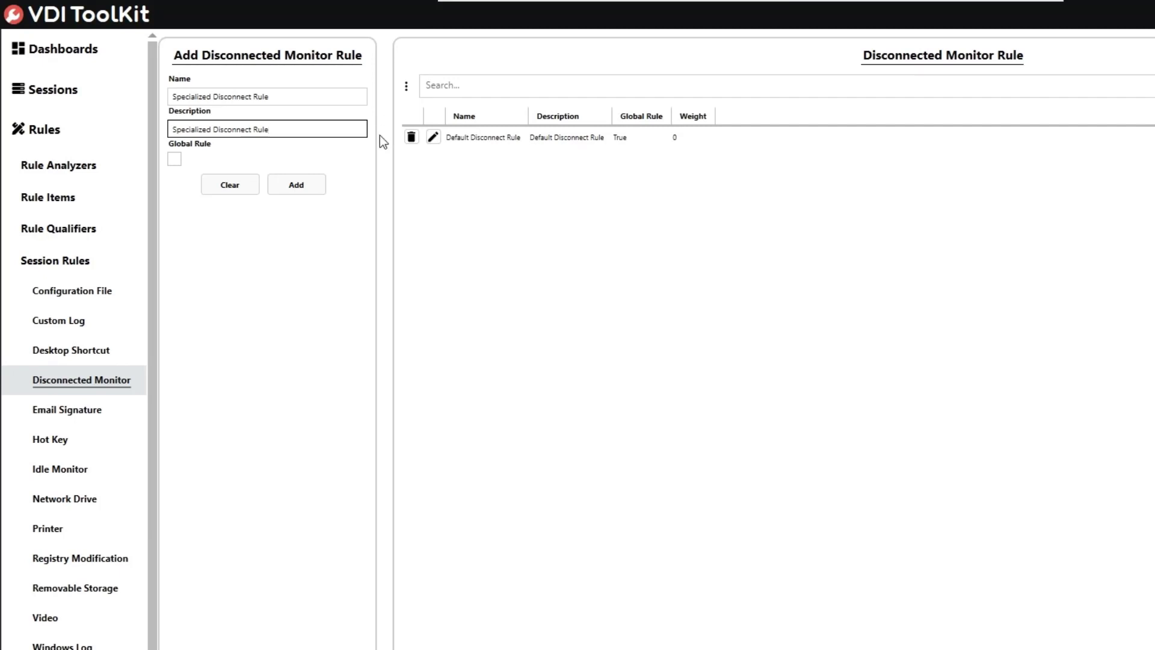
{"action": "left_click", "coordinate": [1119, 11]}
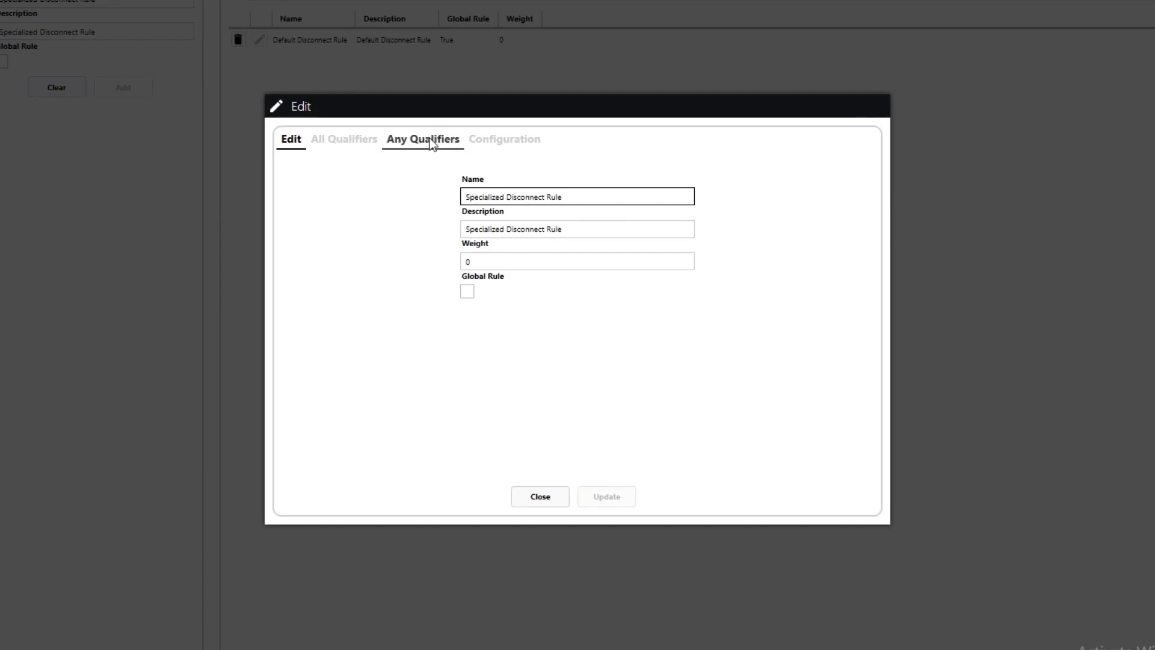
Search 'vditoolkit' under Any Qualifiers and add vditoolkituser as an Active Directory User qualifier.
{"action": "left_click", "coordinate": [423, 140]}
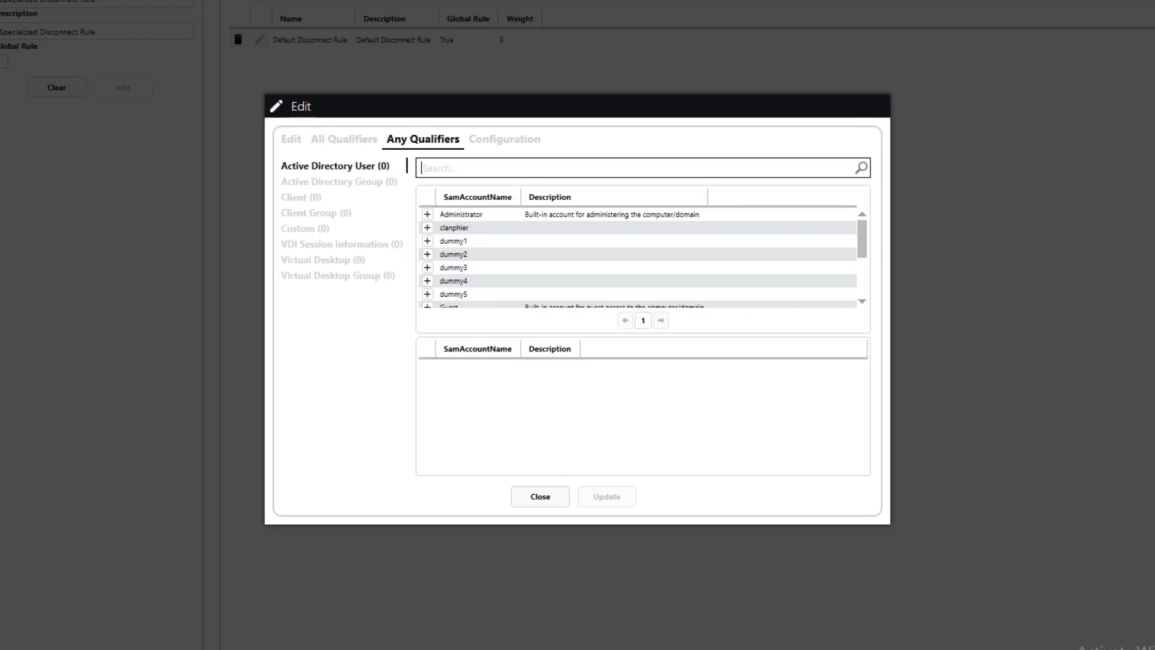
{"action": "type", "text": "vditooli"}
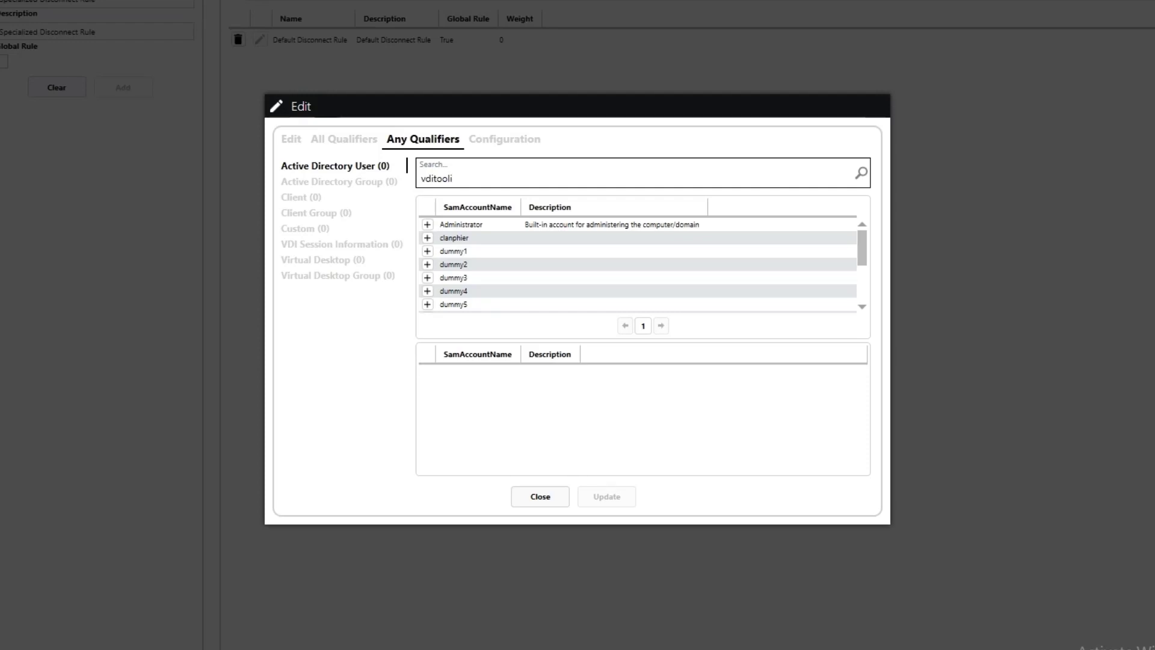
{"action": "type", "text": "kit"}
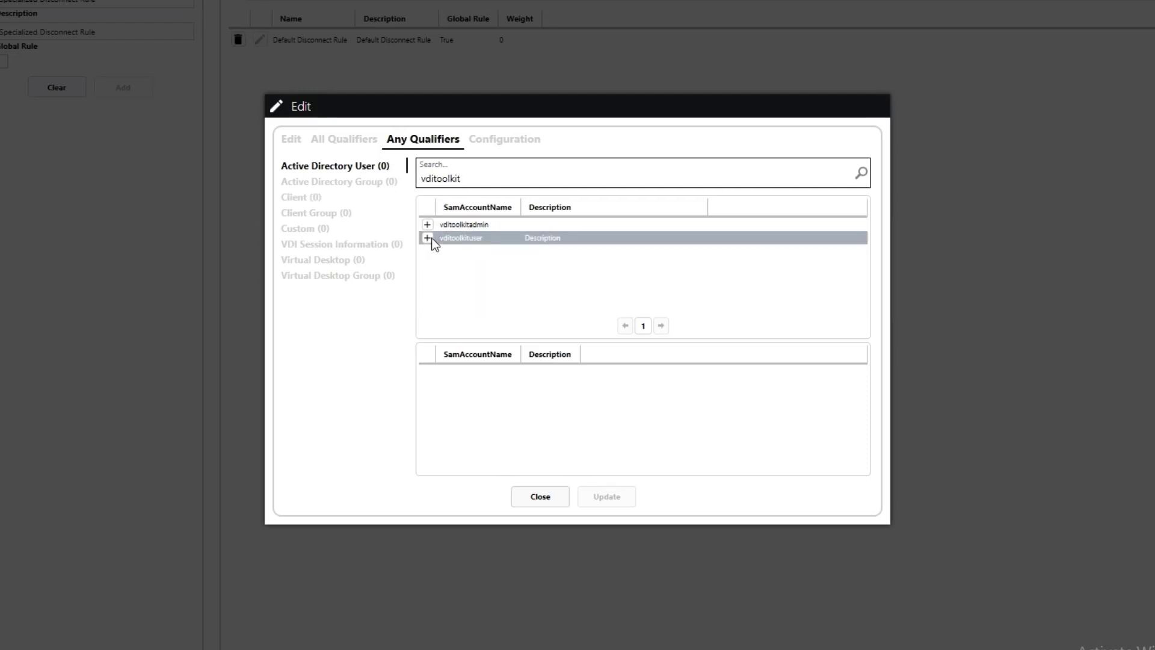
{"action": "left_click", "coordinate": [427, 237]}
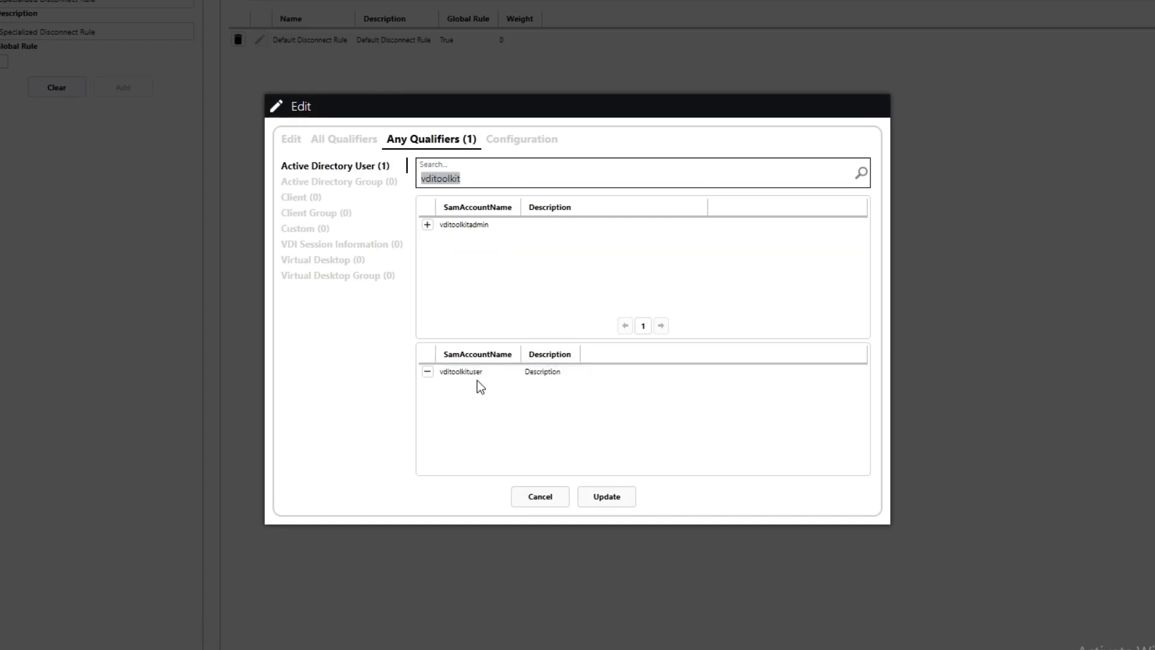
{"action": "mouse_move", "coordinate": [536, 190]}
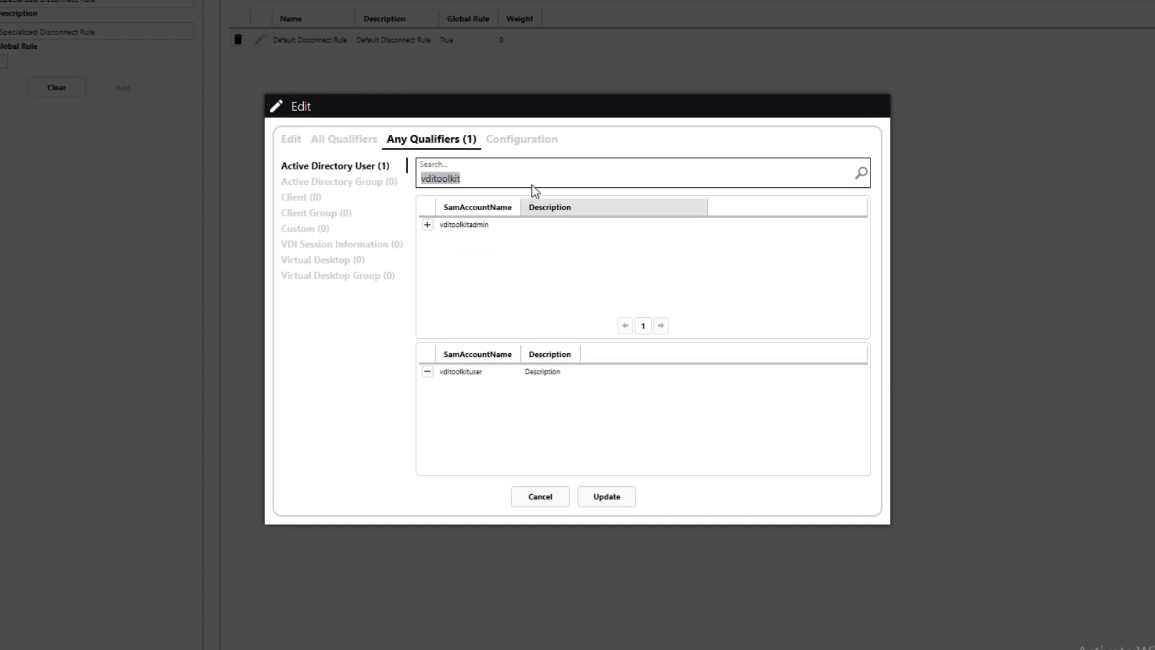
Raise the timeout to 5 minutes, set Weight to 1, and update the rule.
{"action": "left_click", "coordinate": [520, 140]}
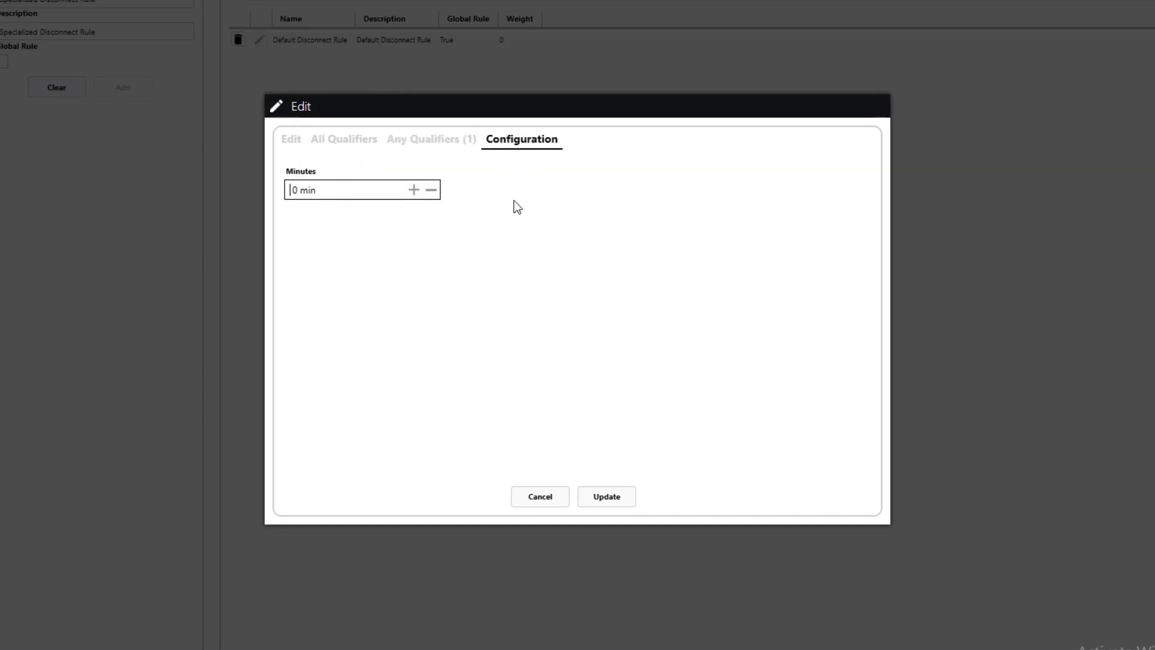
{"action": "mouse_move", "coordinate": [409, 254]}
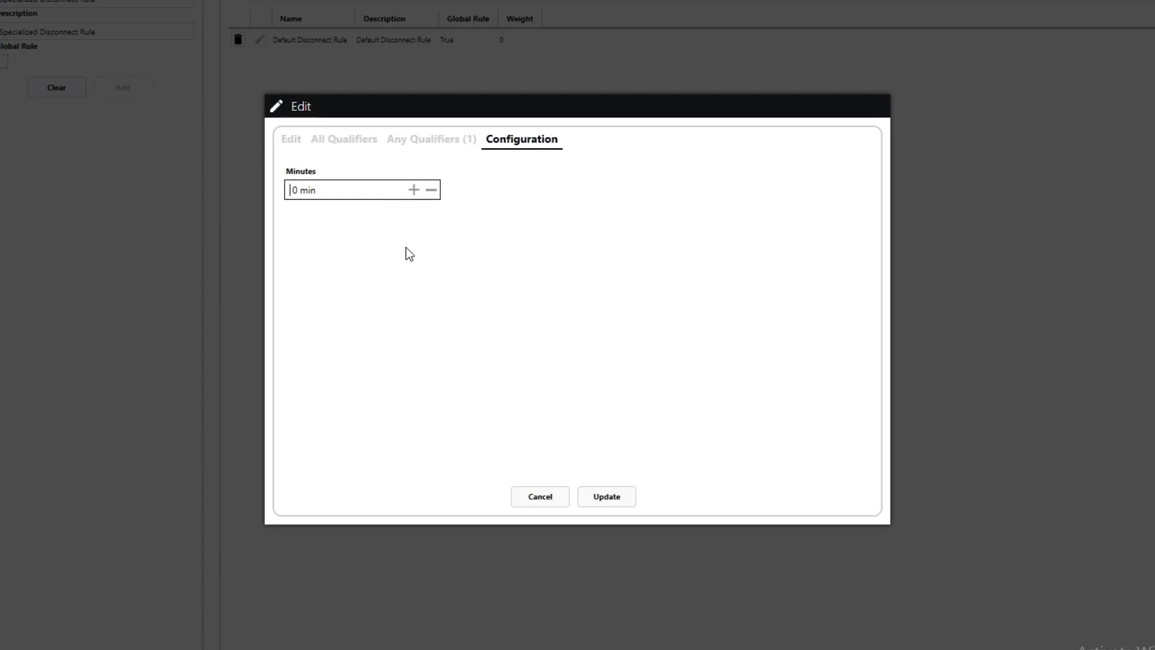
{"action": "left_click", "coordinate": [414, 190]}
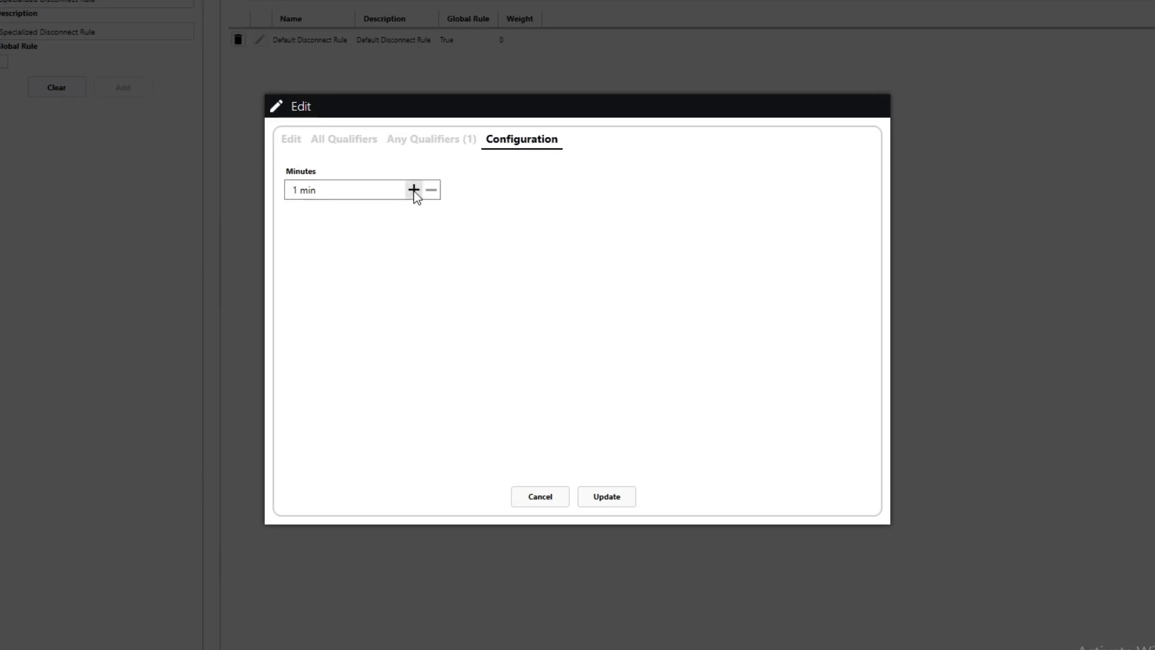
{"action": "left_click", "coordinate": [413, 189]}
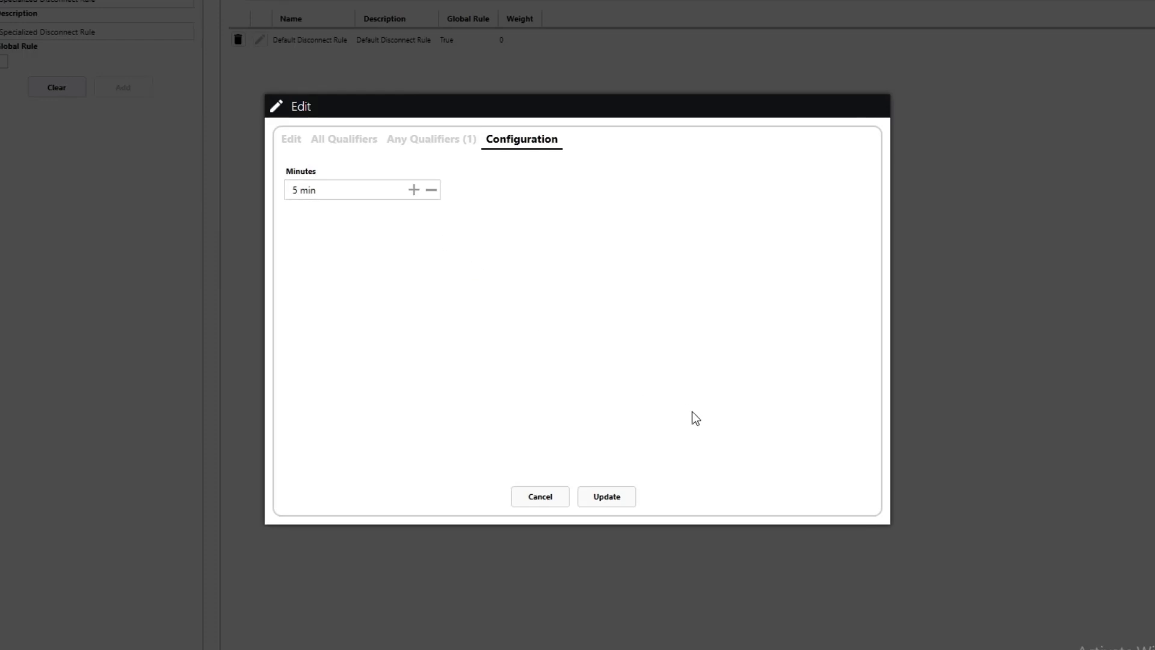
{"action": "left_click", "coordinate": [289, 139]}
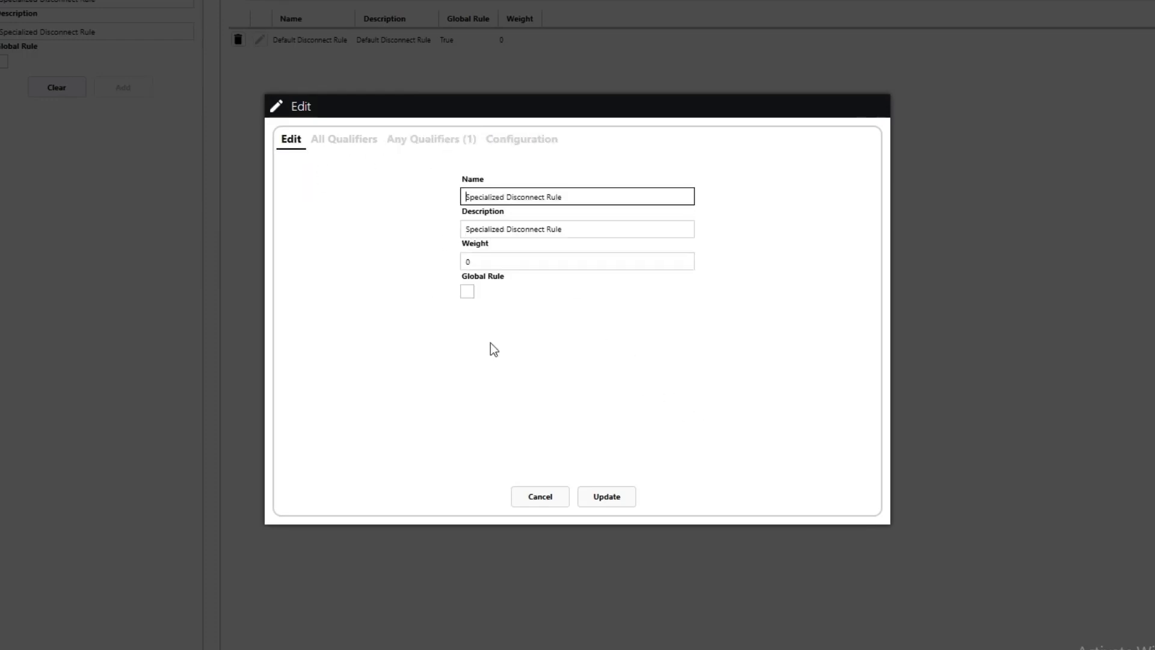
{"action": "mouse_move", "coordinate": [506, 341]}
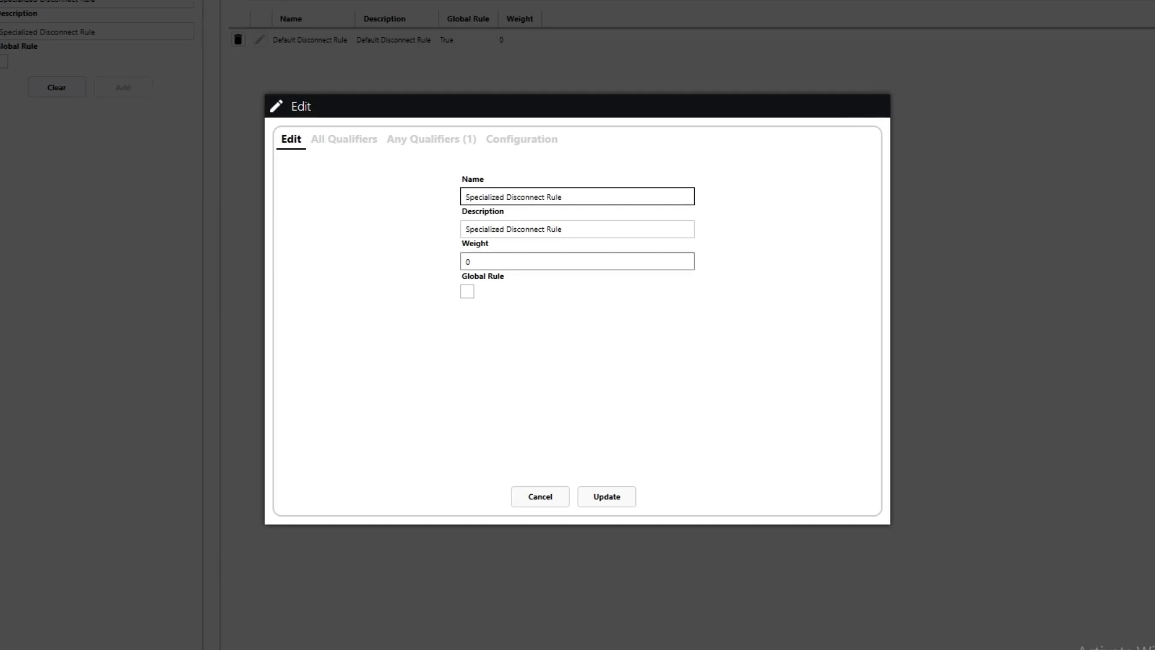
{"action": "left_click", "coordinate": [576, 261]}
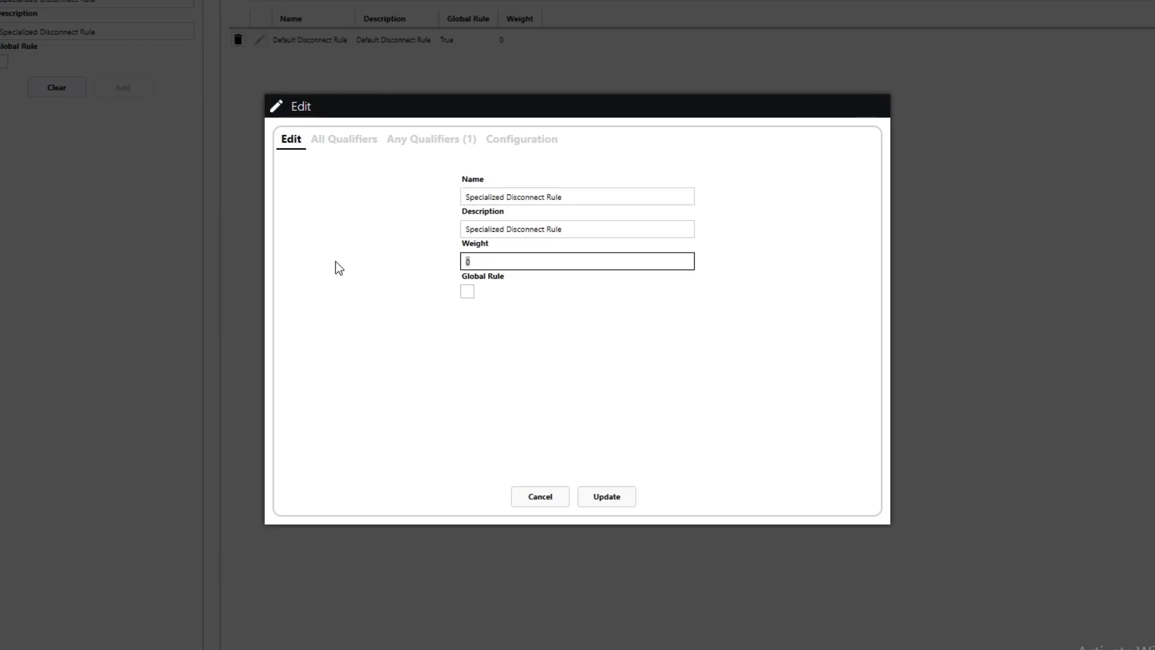
{"action": "type", "text": "1"}
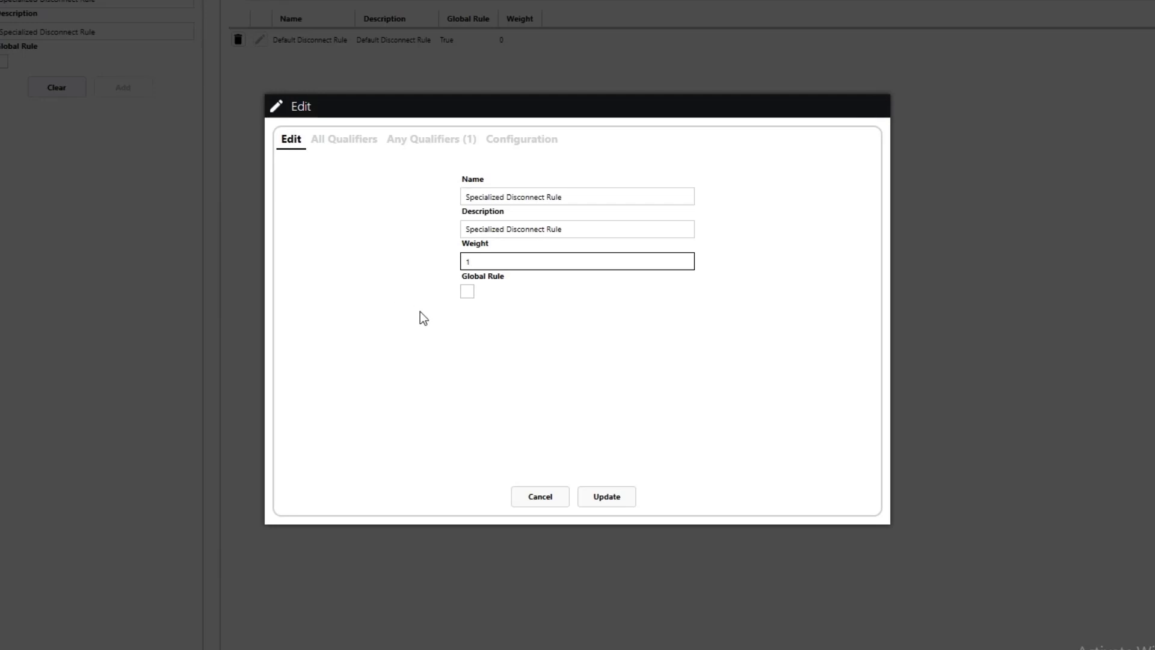
{"action": "mouse_move", "coordinate": [542, 378]}
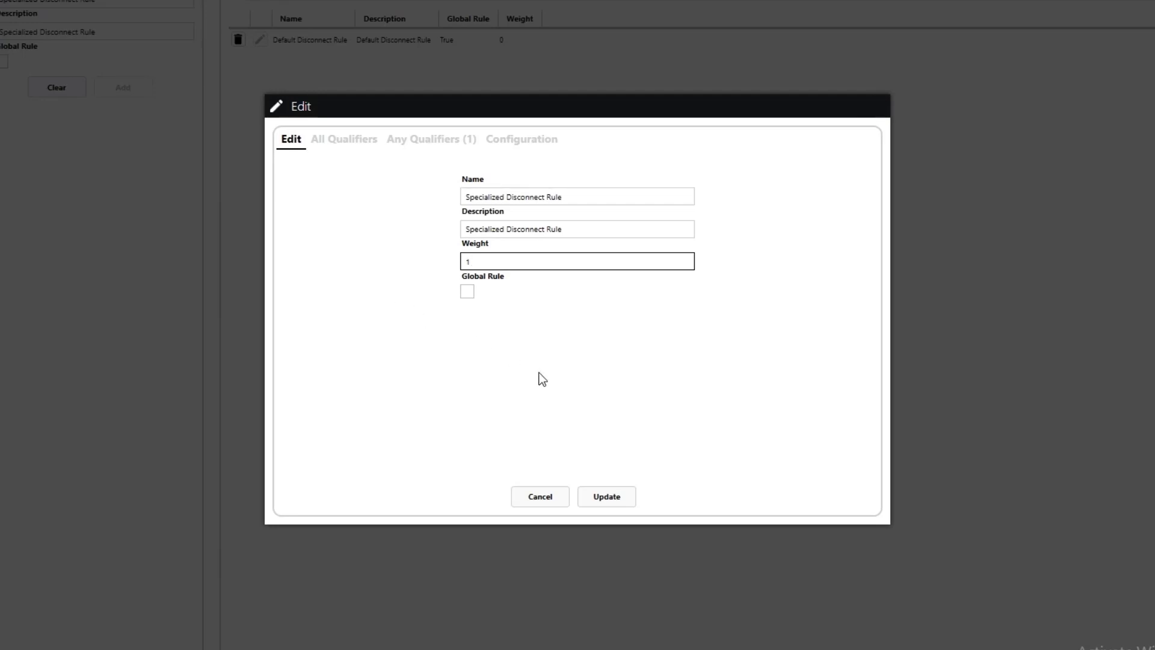
{"action": "mouse_move", "coordinate": [513, 276]}
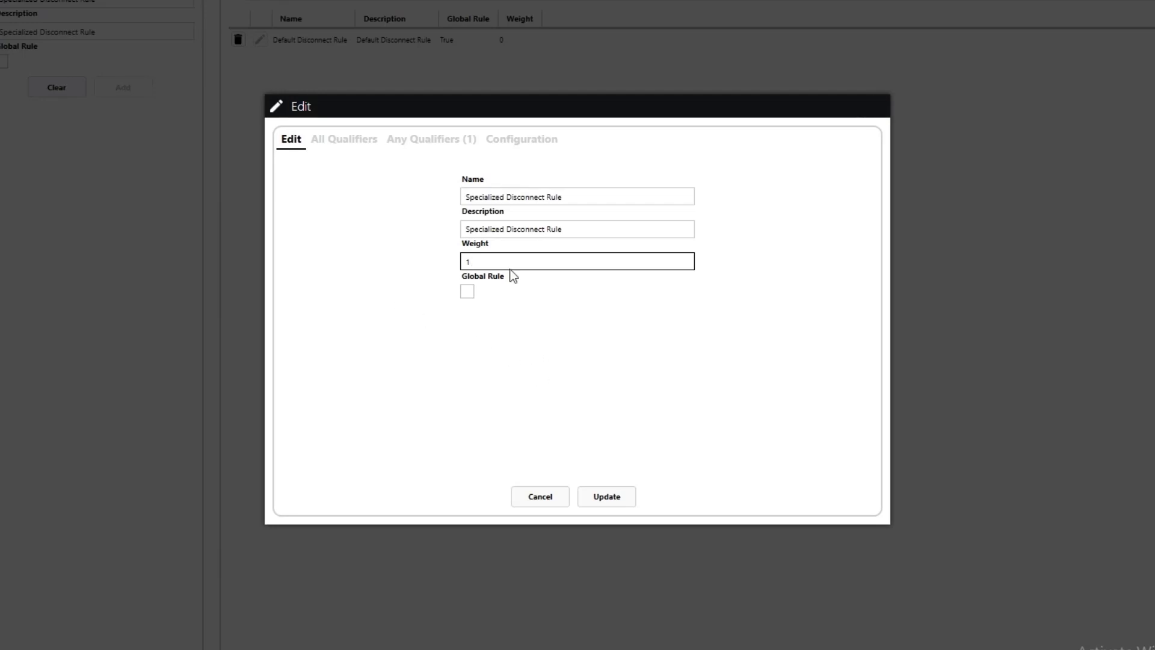
{"action": "mouse_move", "coordinate": [578, 358]}
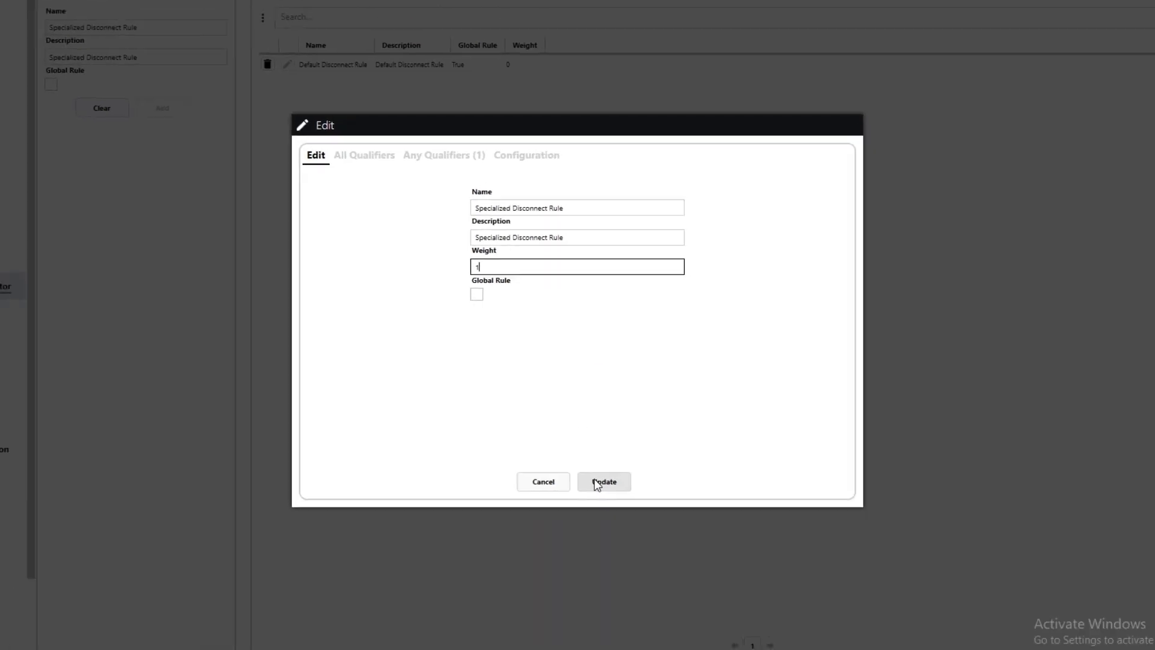
{"action": "left_click", "coordinate": [602, 481]}
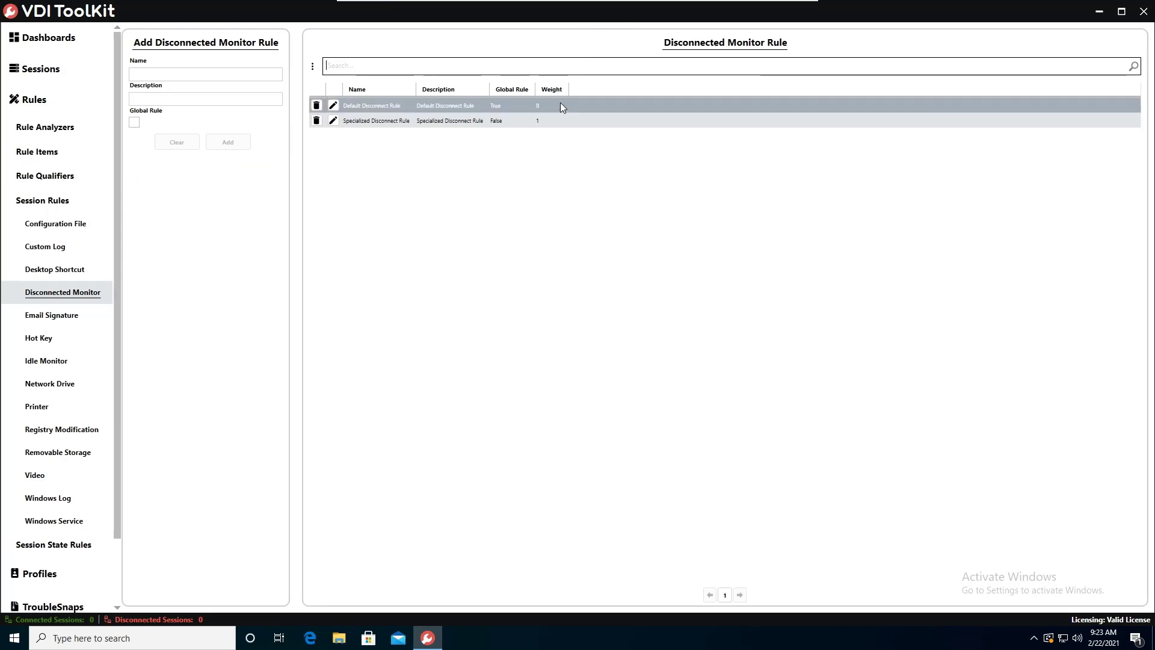
{"action": "mouse_move", "coordinate": [744, 8]}
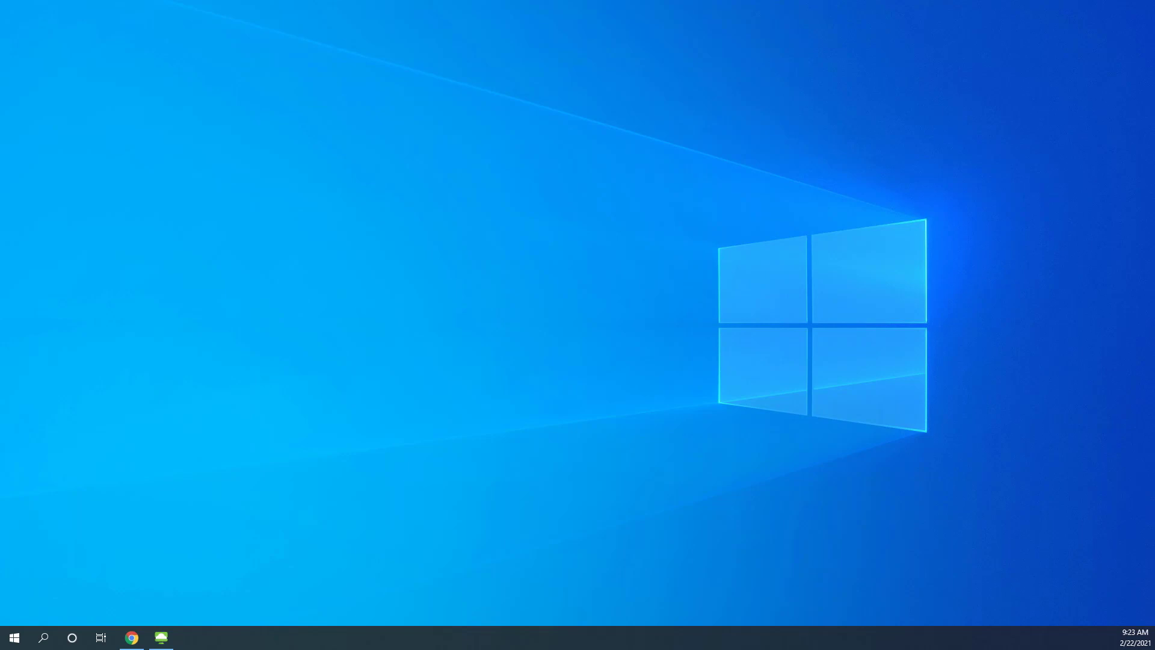
Sign in to view.availos.local in Horizon Client as the test user and launch the Win1064 desktop.
{"action": "left_click", "coordinate": [160, 637]}
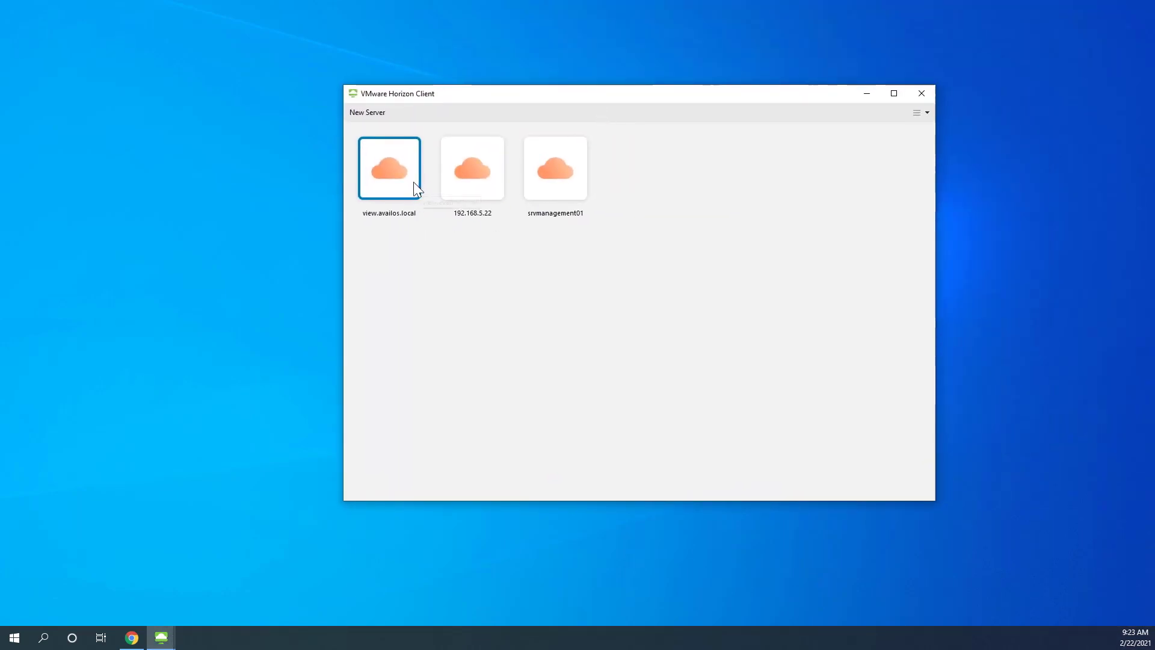
{"action": "double_click", "coordinate": [388, 167]}
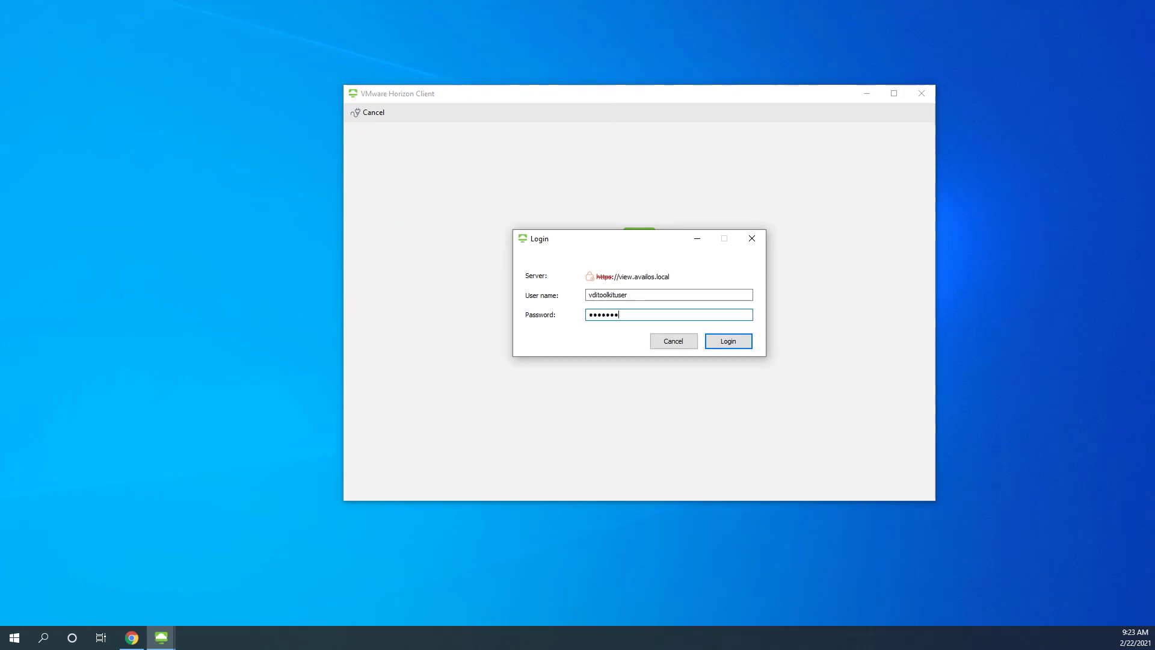
{"action": "left_click", "coordinate": [727, 340]}
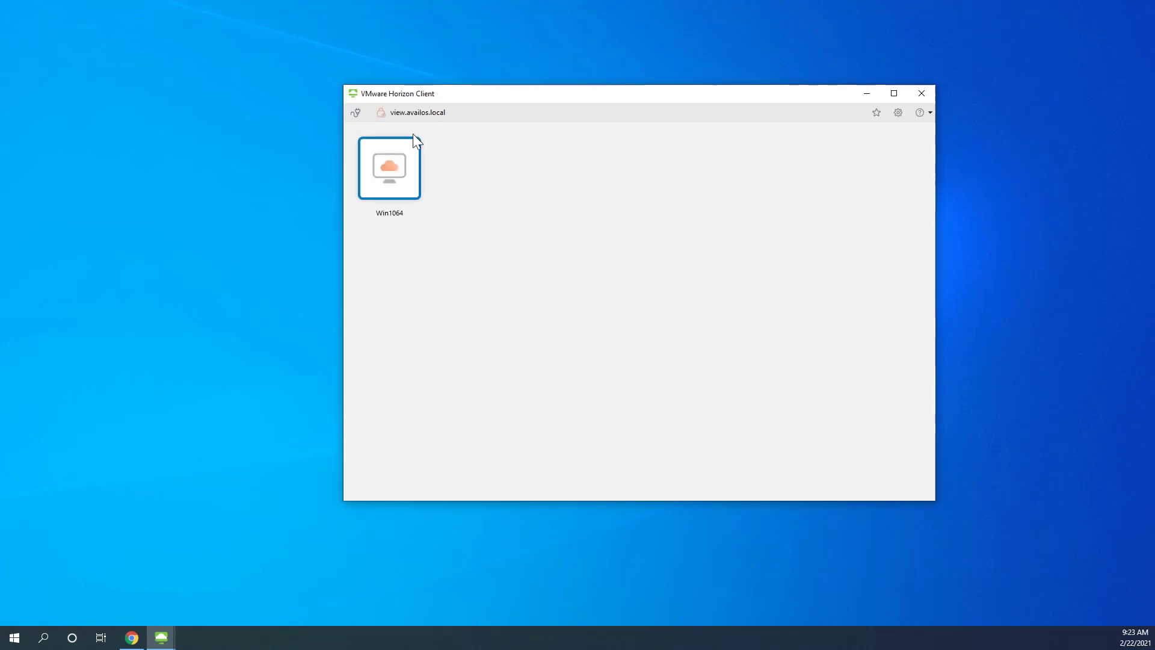
{"action": "double_click", "coordinate": [388, 168]}
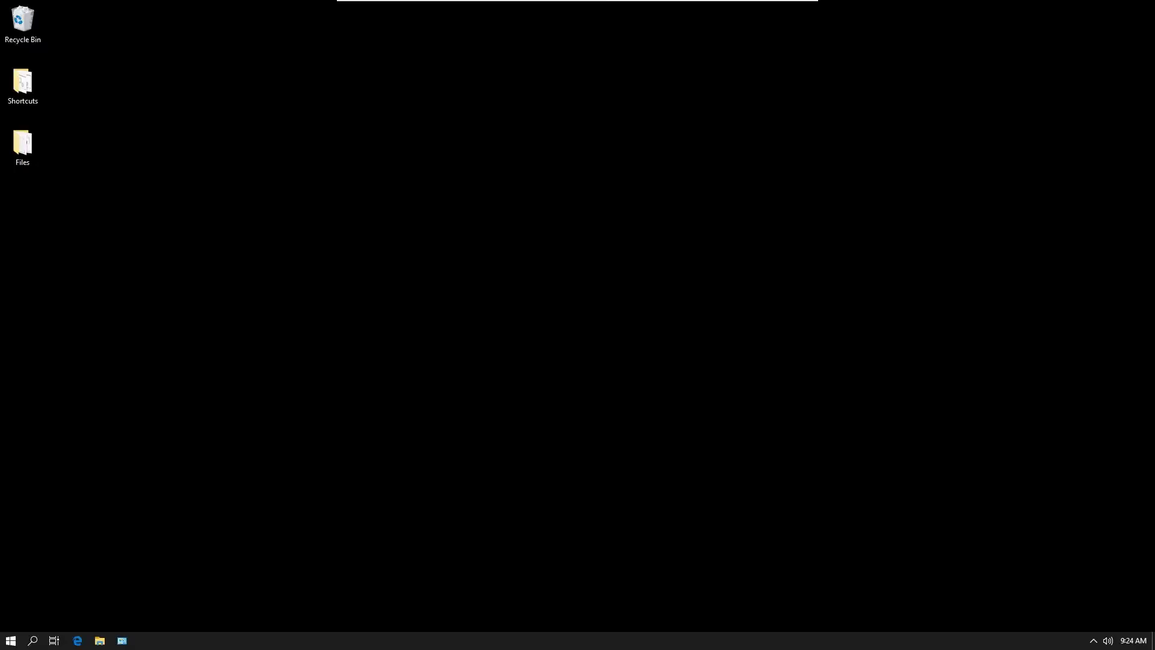
{"action": "mouse_move", "coordinate": [449, 178]}
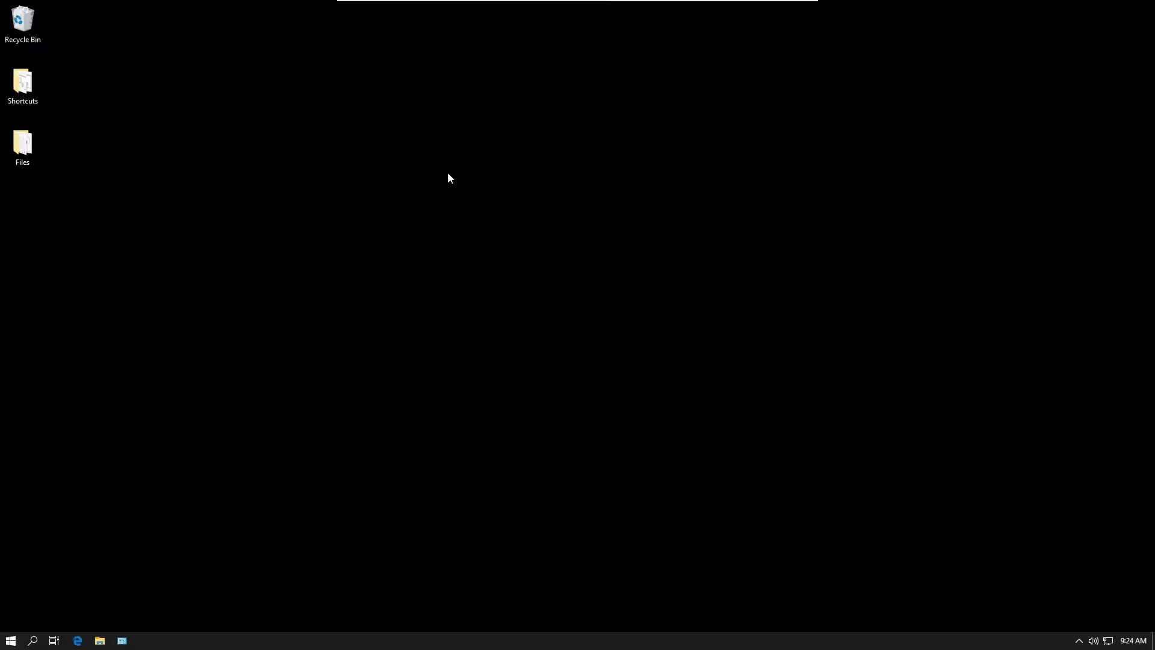